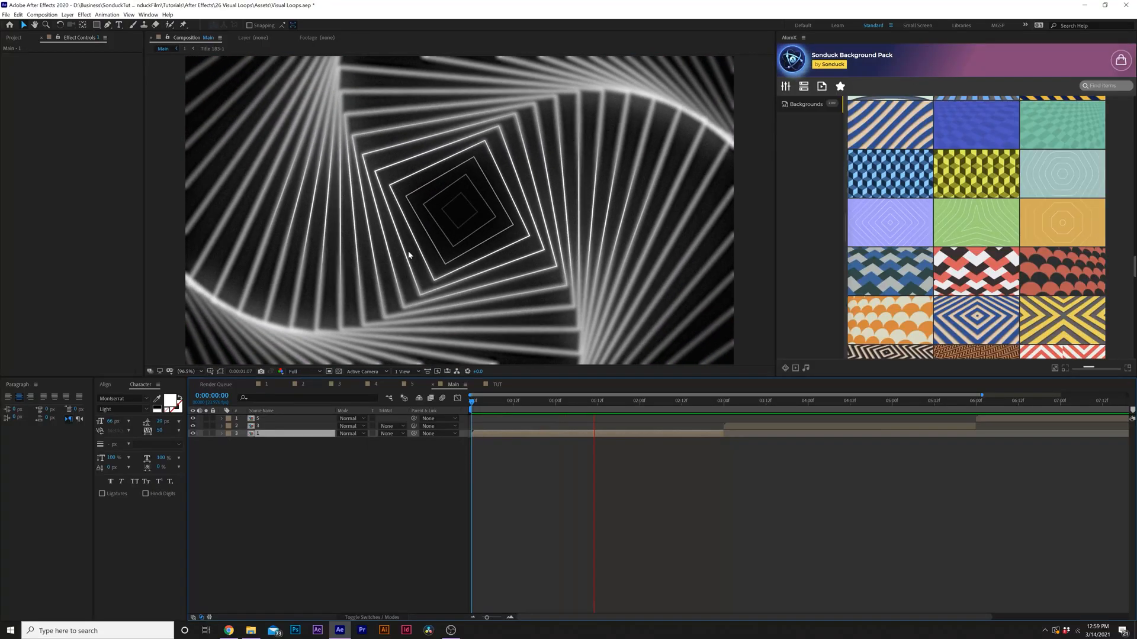
Preview the finished Main loop, then switch to the empty TUT composition tab.
click(765, 401)
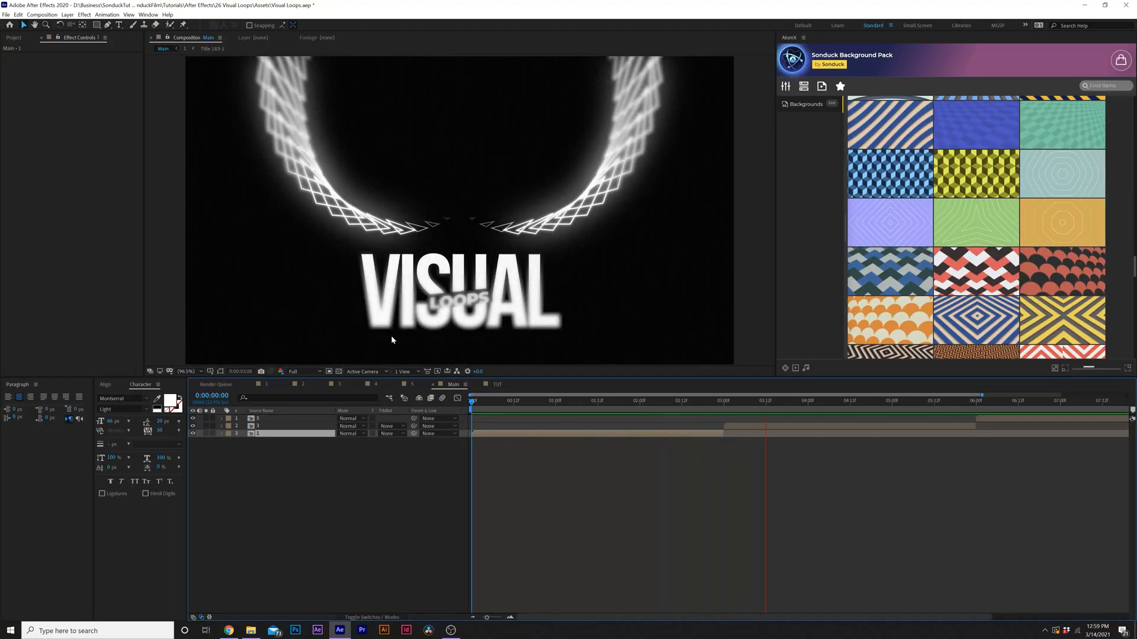
click(498, 384)
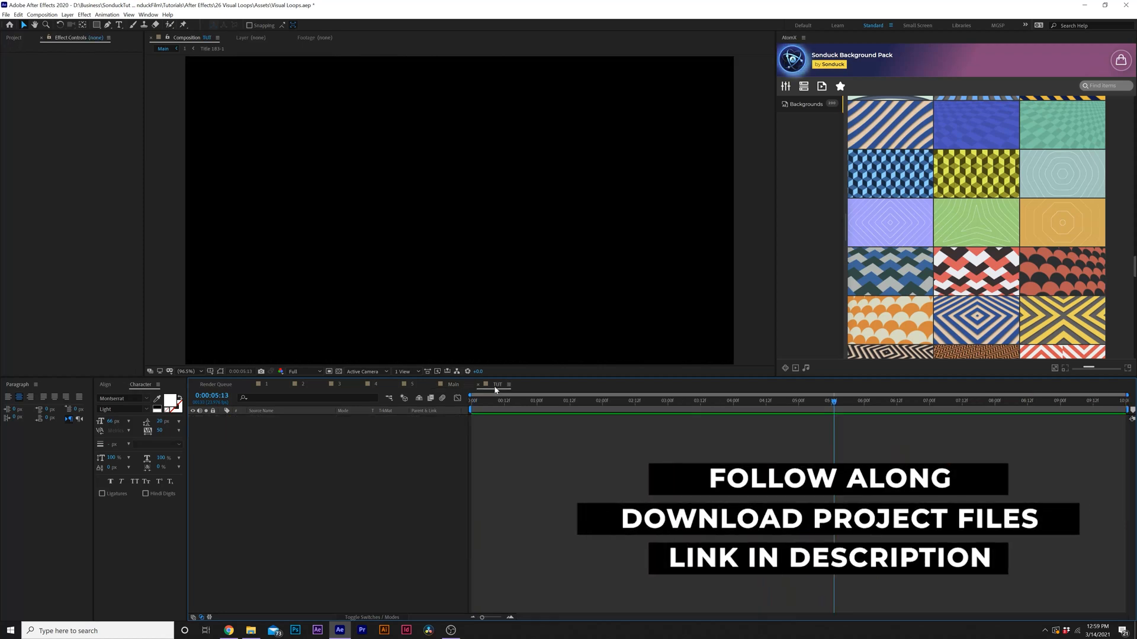
Create a solid named 'Waves' and apply the Radio Waves effect to it.
click(71, 14)
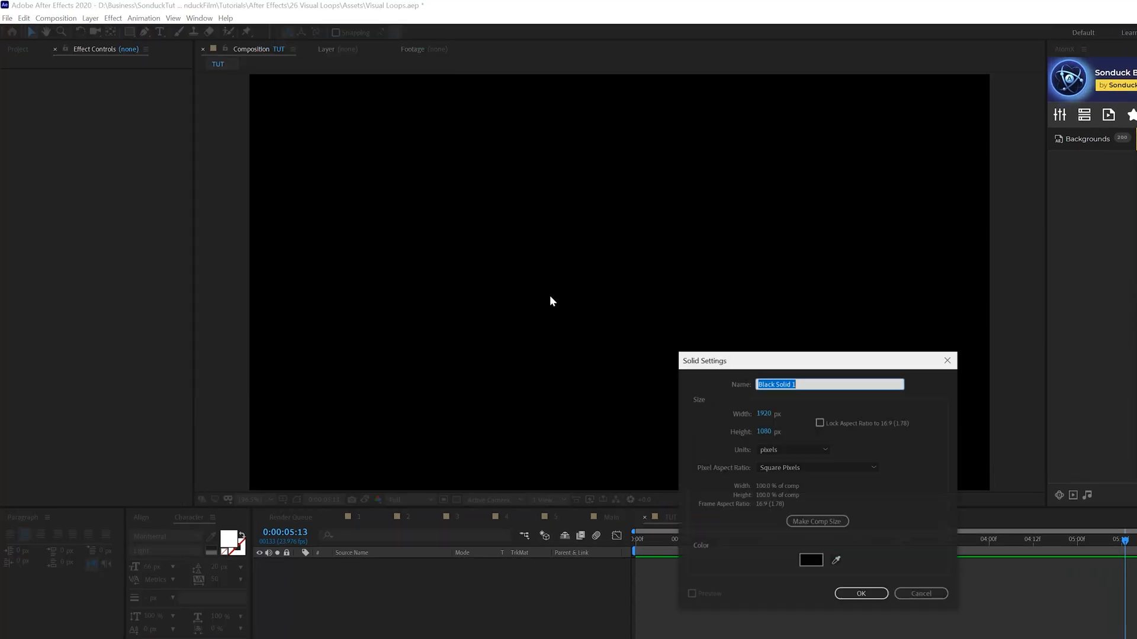
text(Waves)
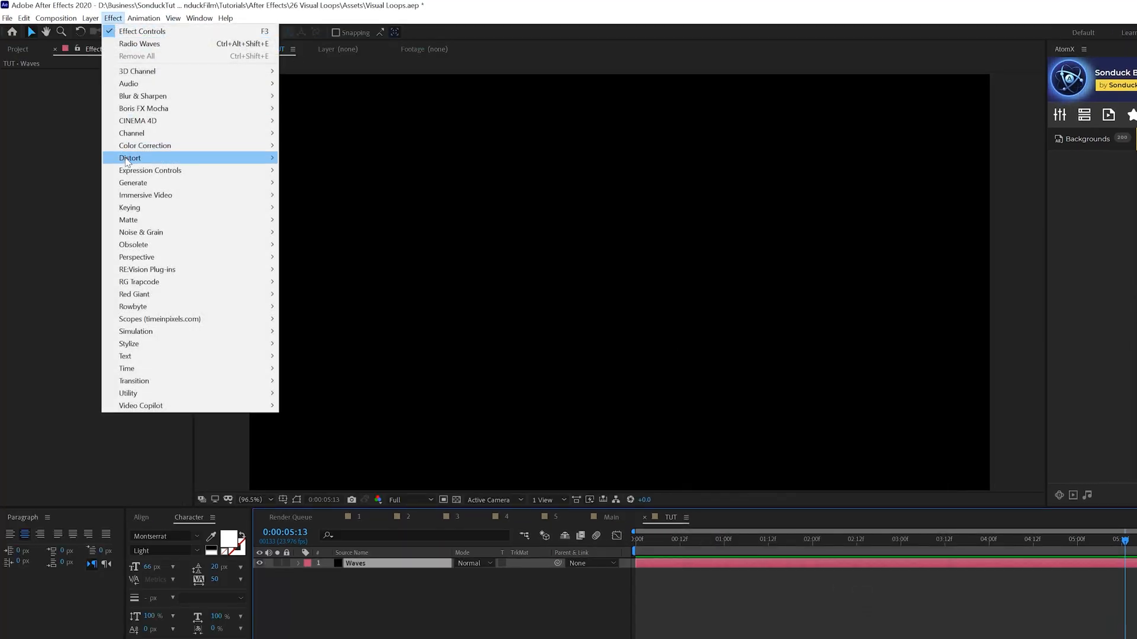
mouse_move(133, 183)
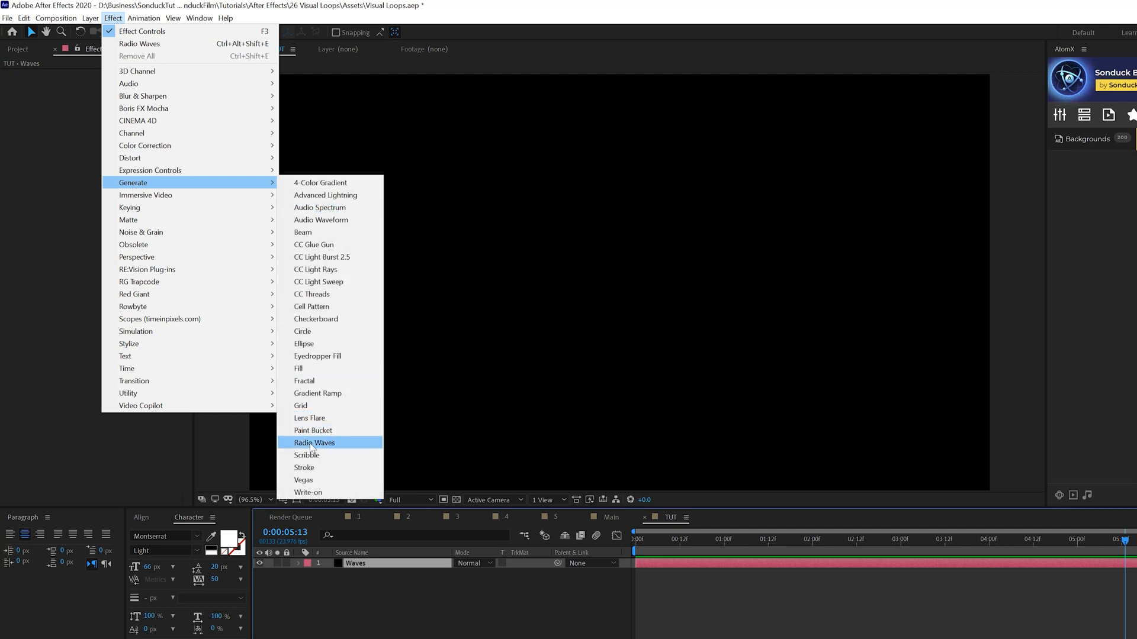
click(313, 442)
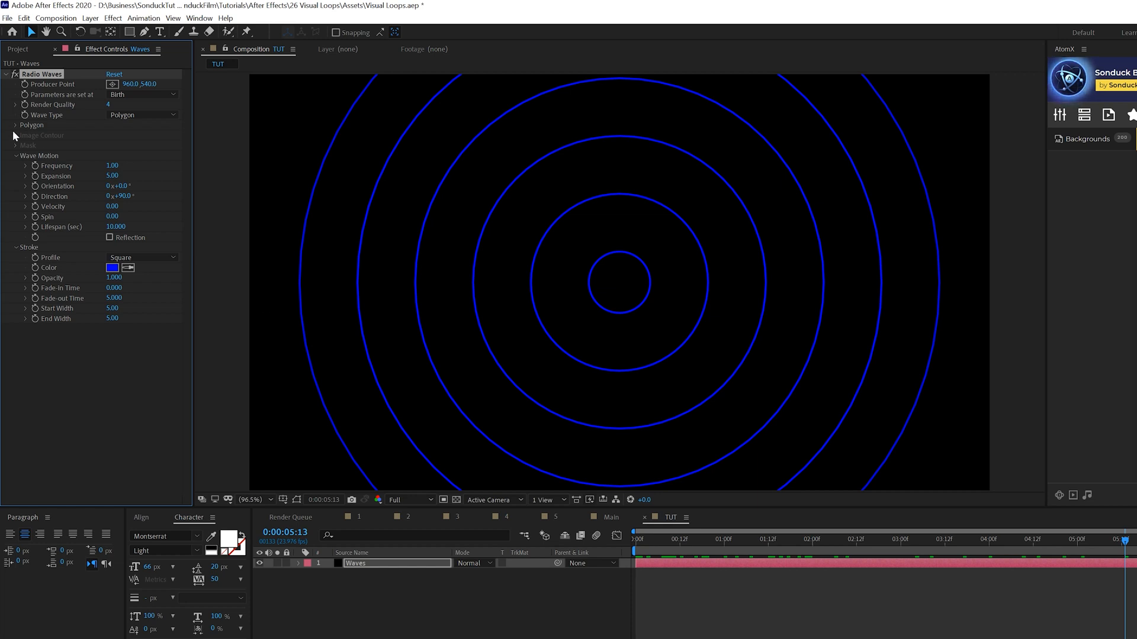
Set Radio Waves polygon Sides to 4, Expansion 2.20, Spin 5 and Lifespan 40.
click(16, 125)
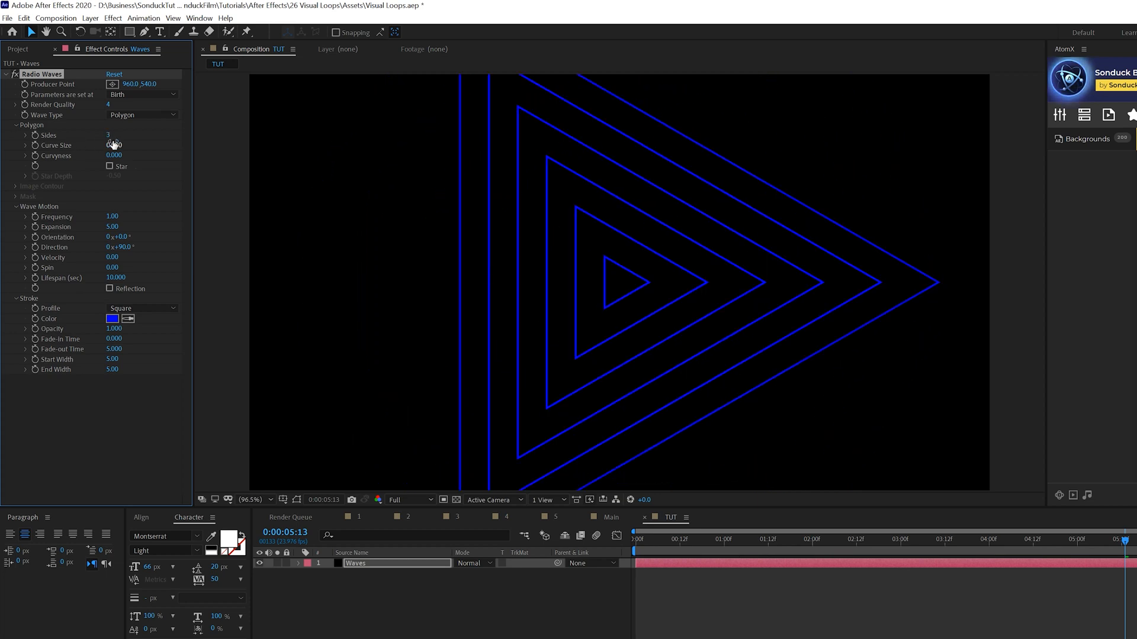
click(108, 135)
text(4)
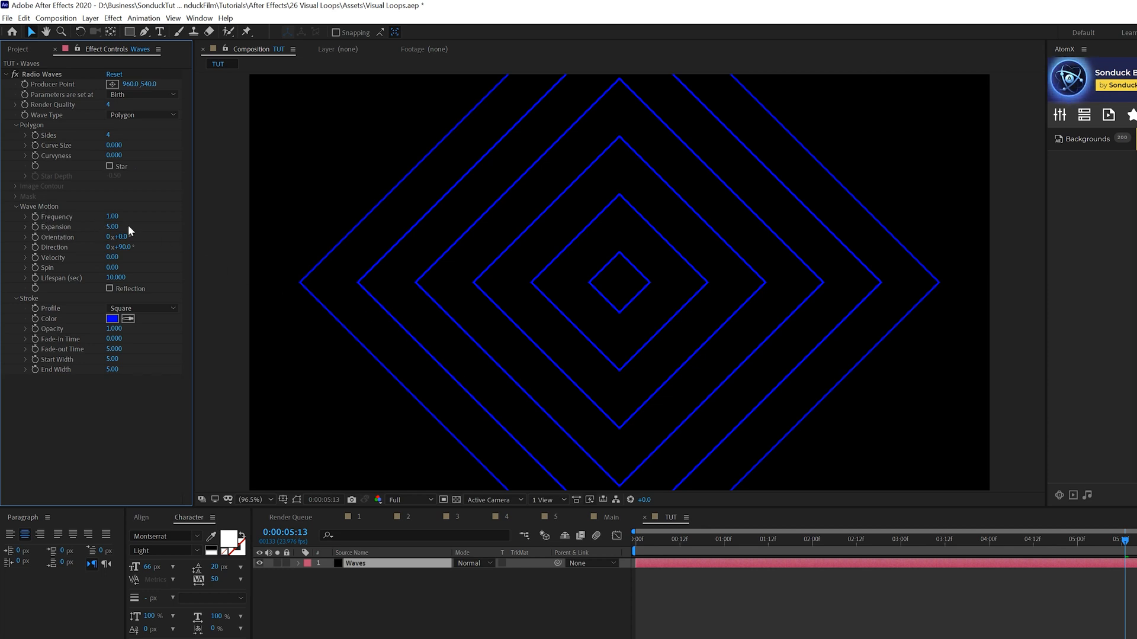
click(116, 237)
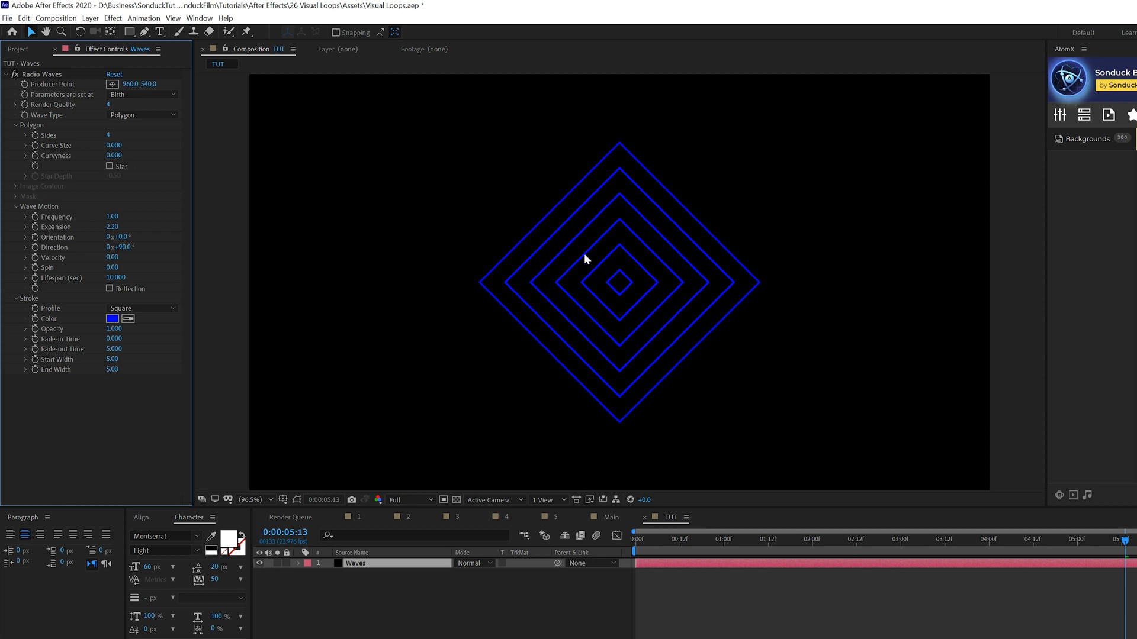
mouse_move(139, 269)
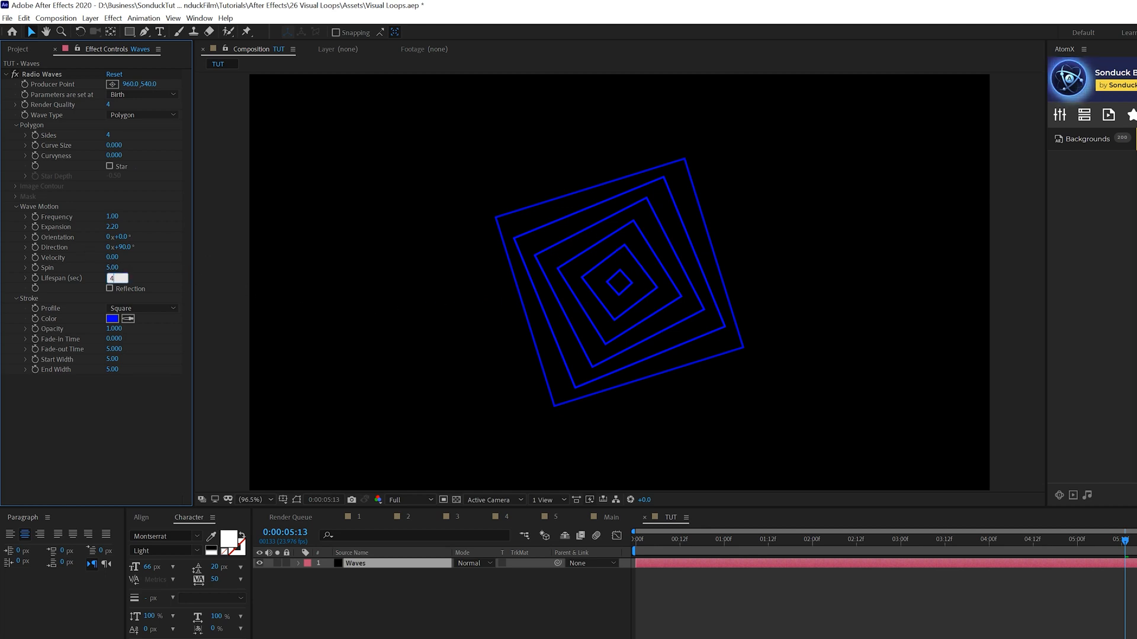
text(40.000)
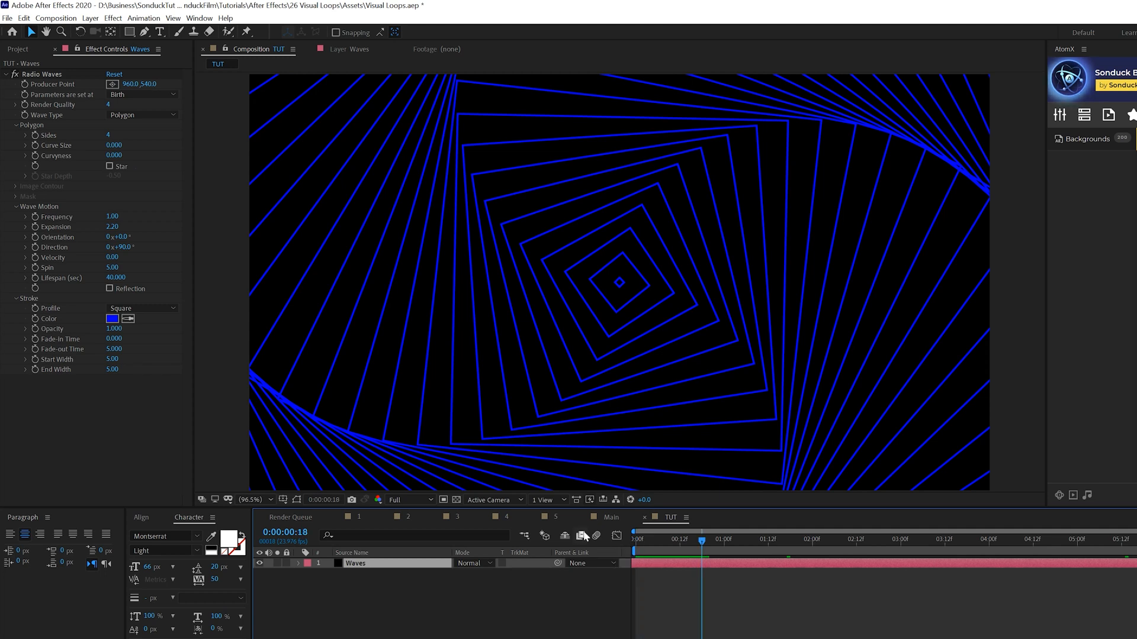
mouse_move(498, 272)
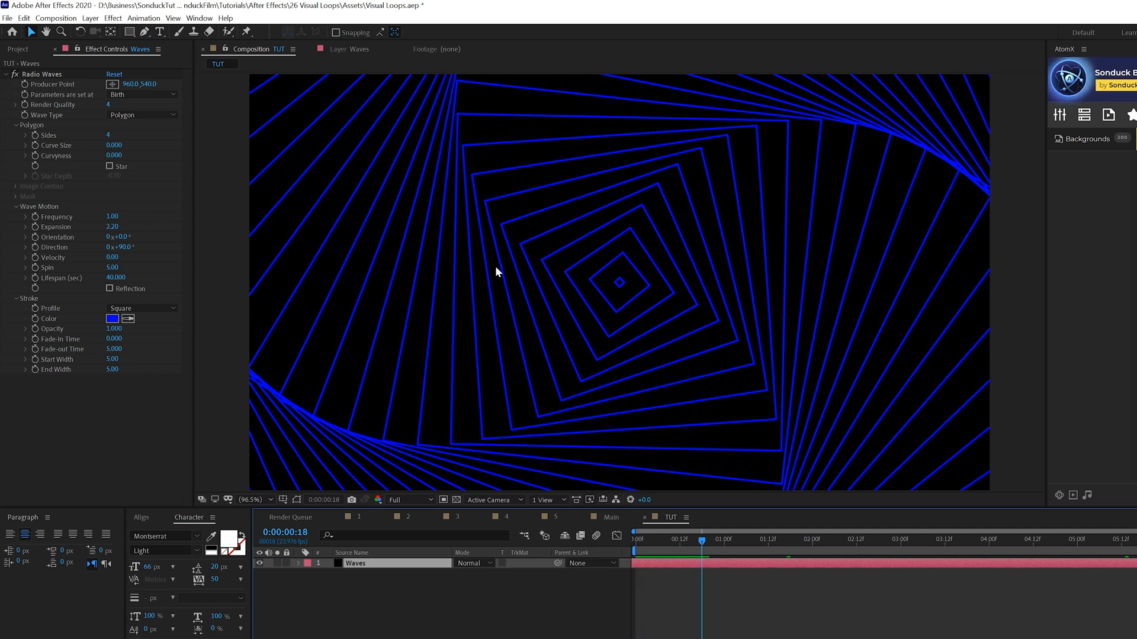
Set the Radio Waves stroke colour to white (FFFFFF).
click(112, 319)
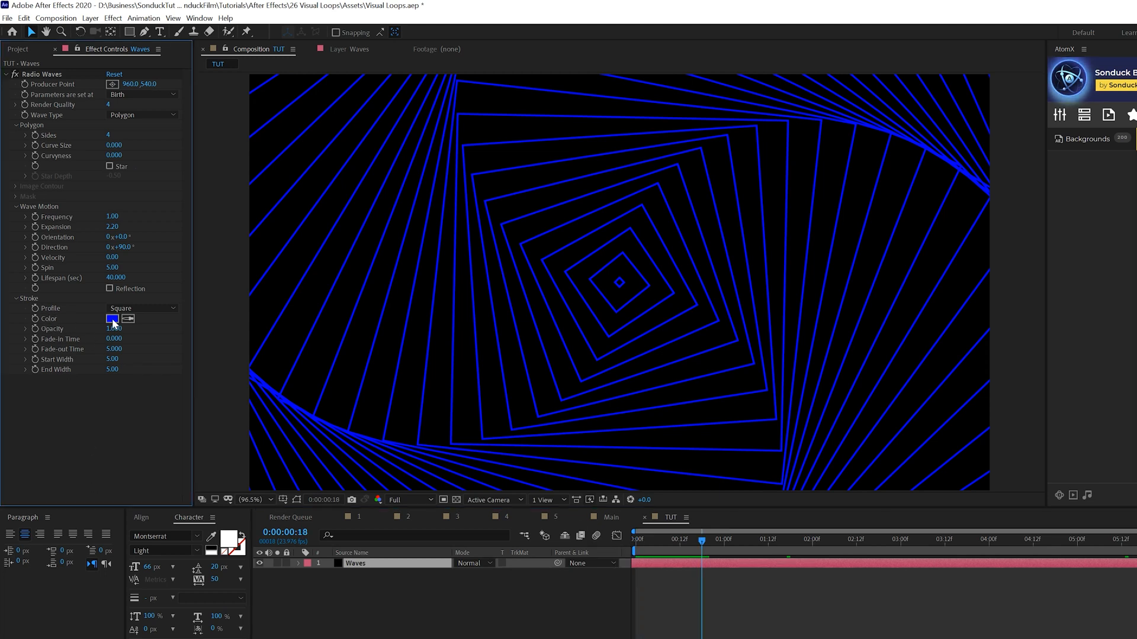
click(112, 319)
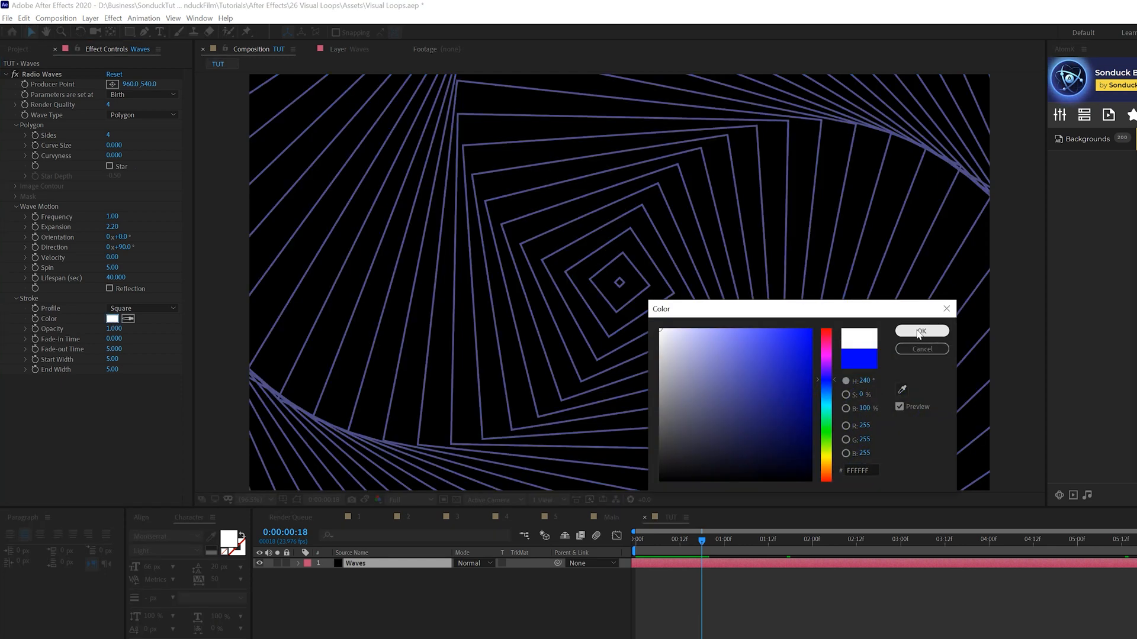
click(921, 331)
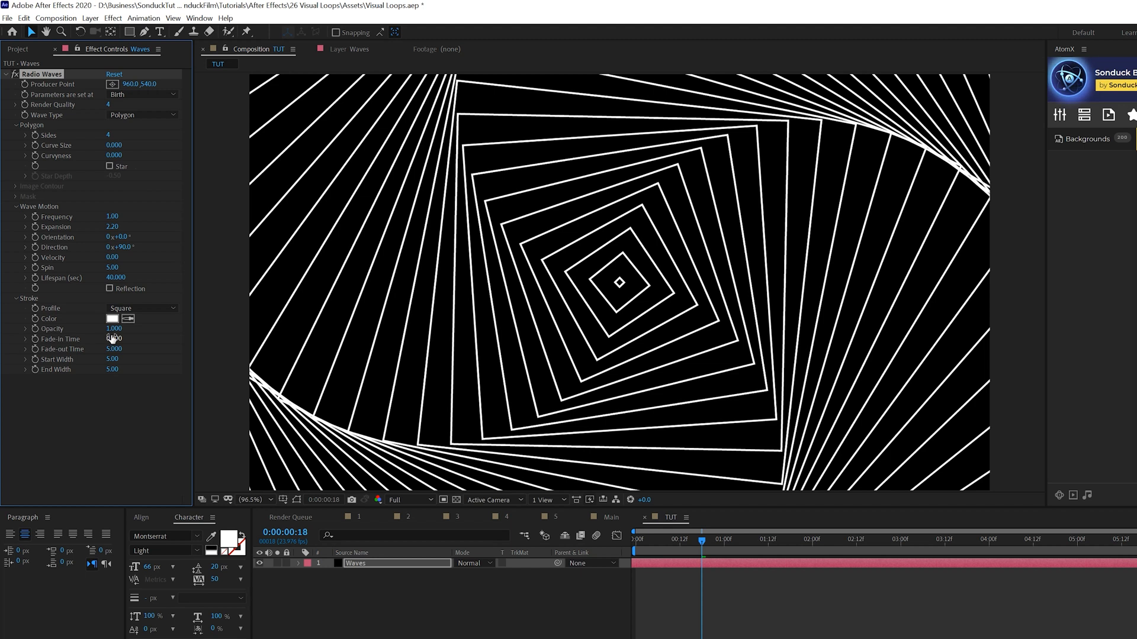
Adjust fade-in time, set fade-out to 56, thin the start width, and trim the work area.
click(113, 339)
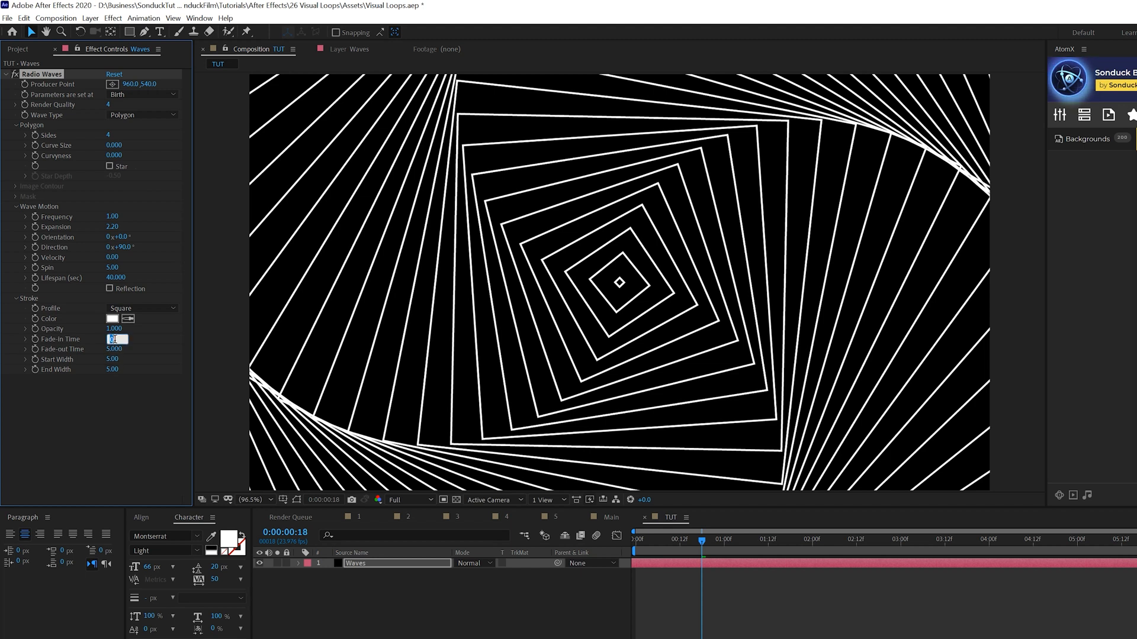
text(5.8)
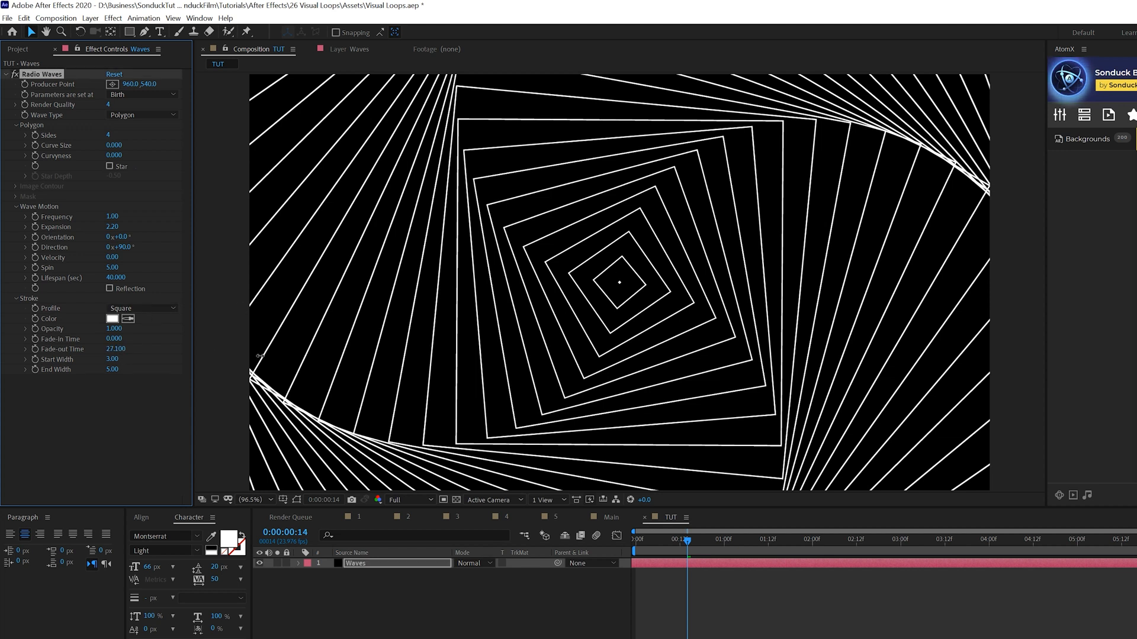
drag(115, 349, 118, 349)
text(56.000)
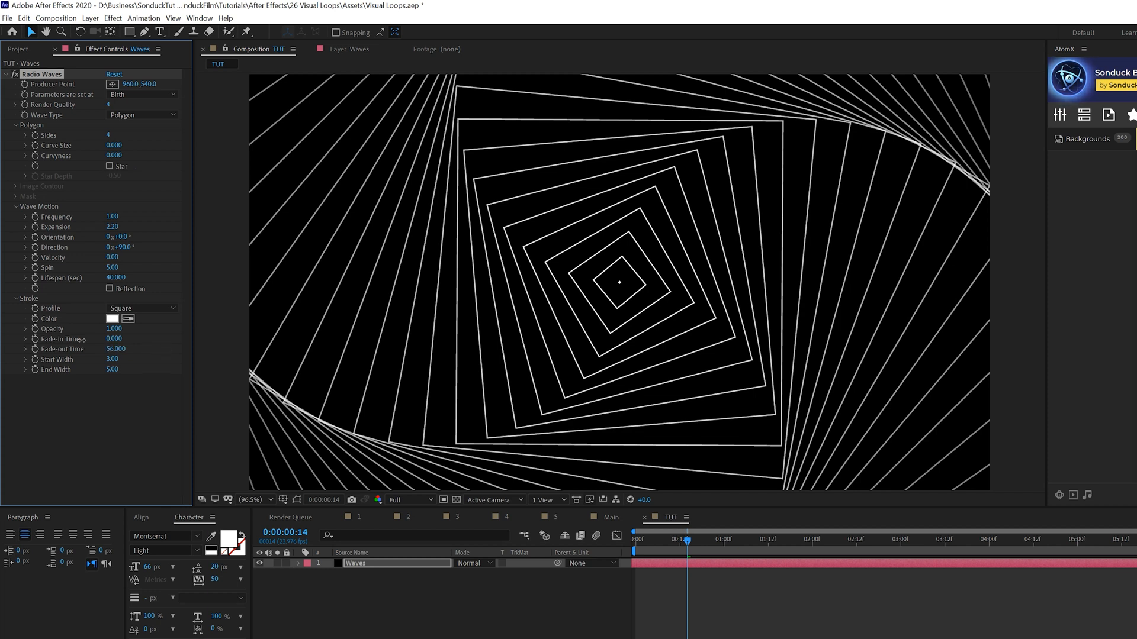
text(4.300)
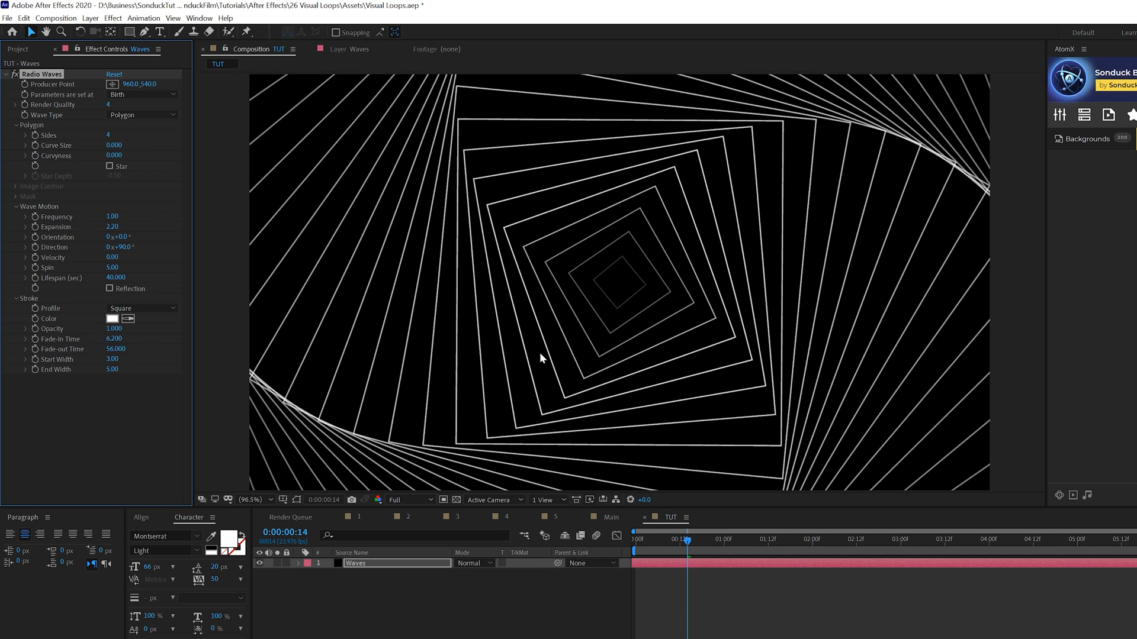
click(249, 49)
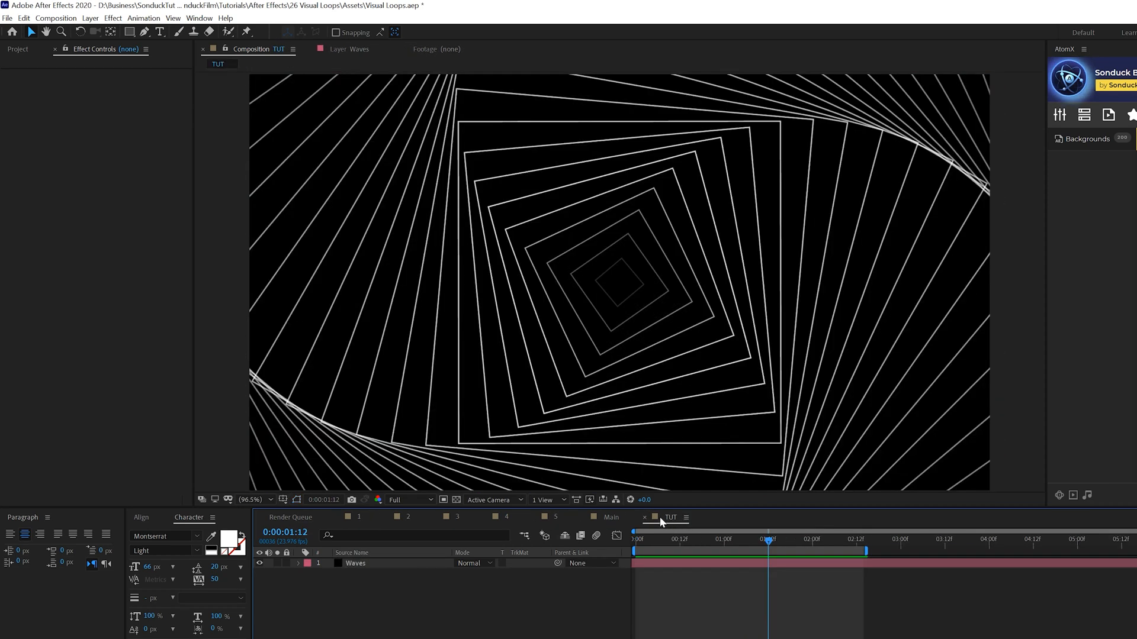
Add an adjustment layer above Waves to carry the stacked Glow effects.
click(90, 17)
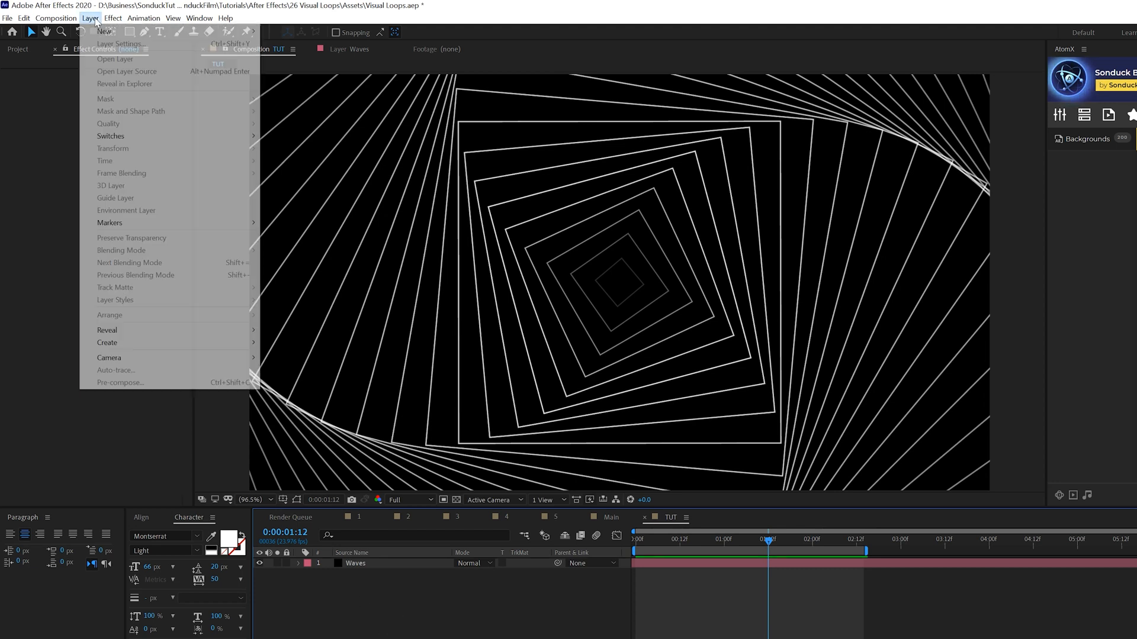
click(104, 31)
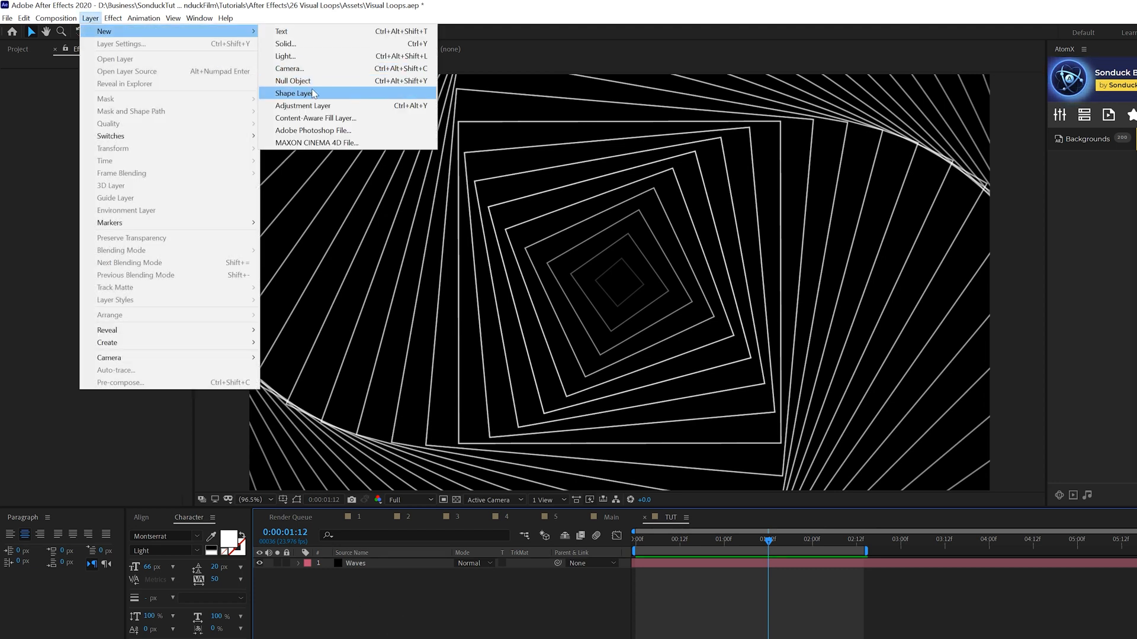
click(113, 18)
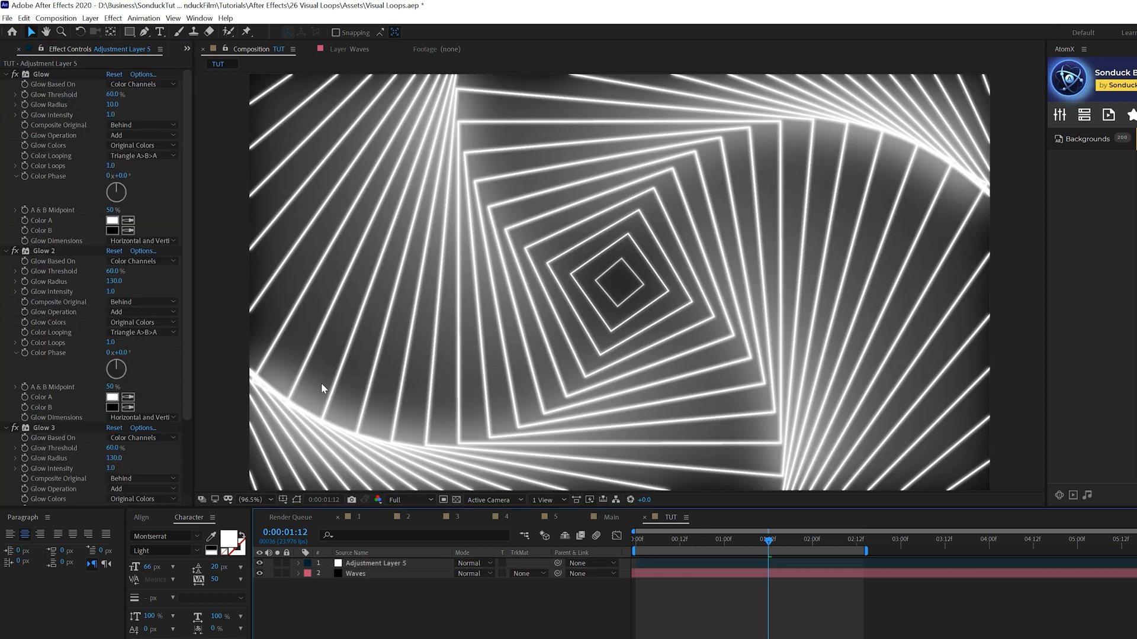
Create a new solid named BG with a black colour.
click(90, 18)
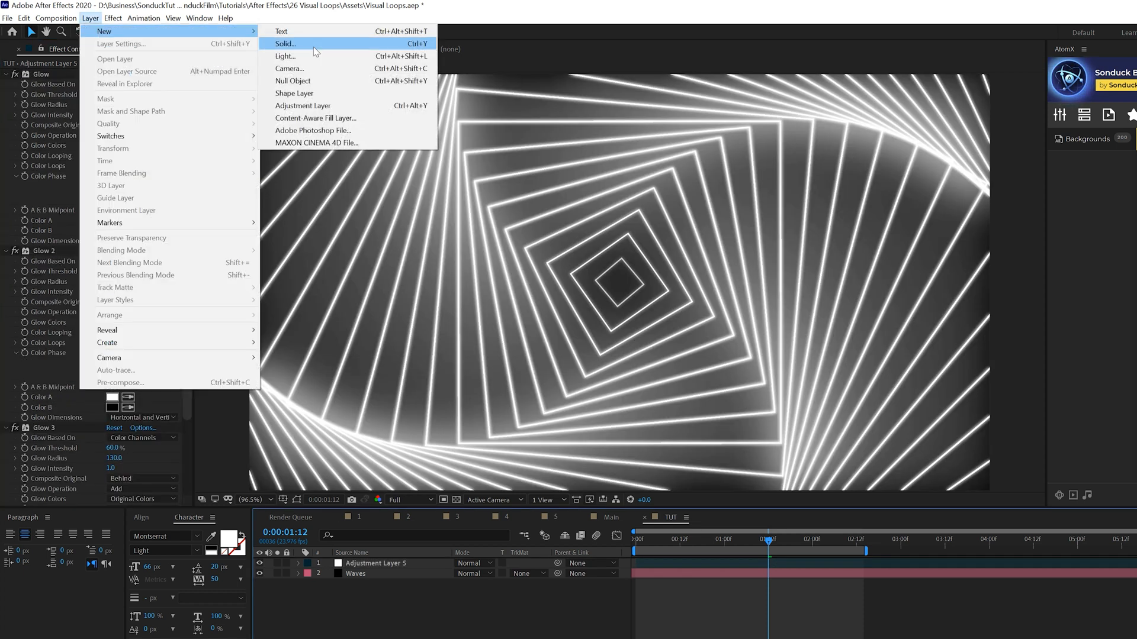
click(285, 44)
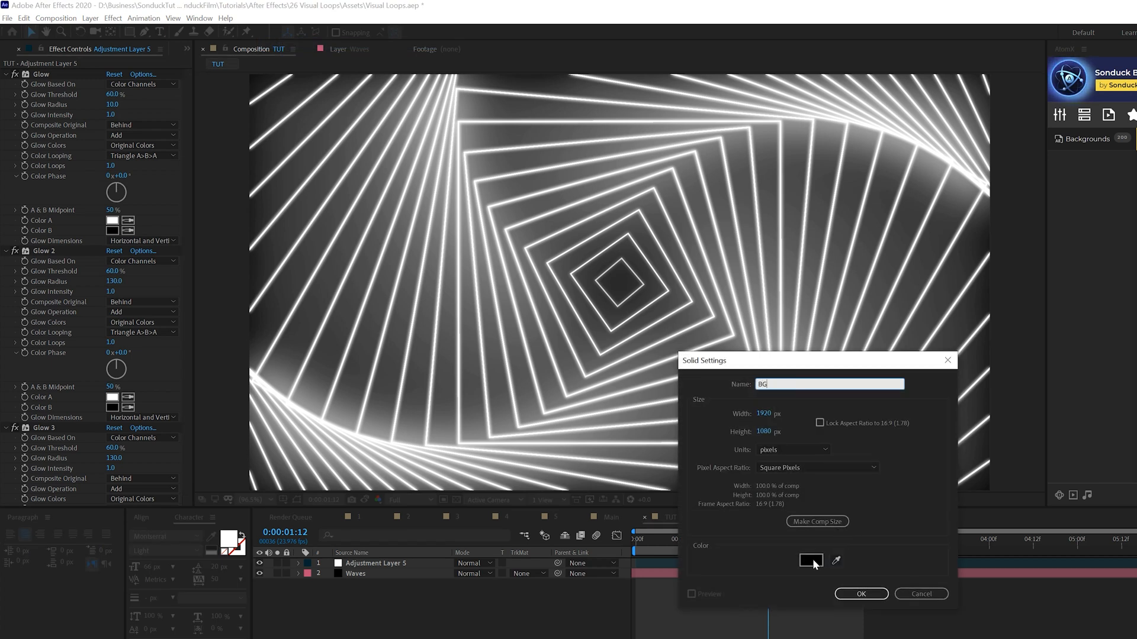
click(810, 560)
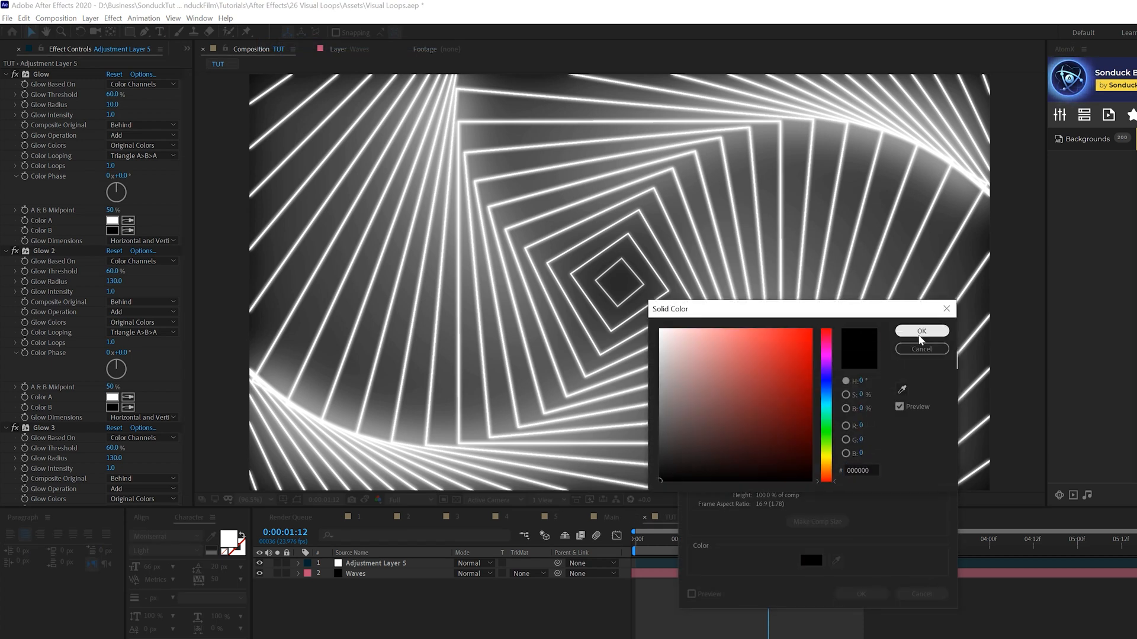
click(921, 330)
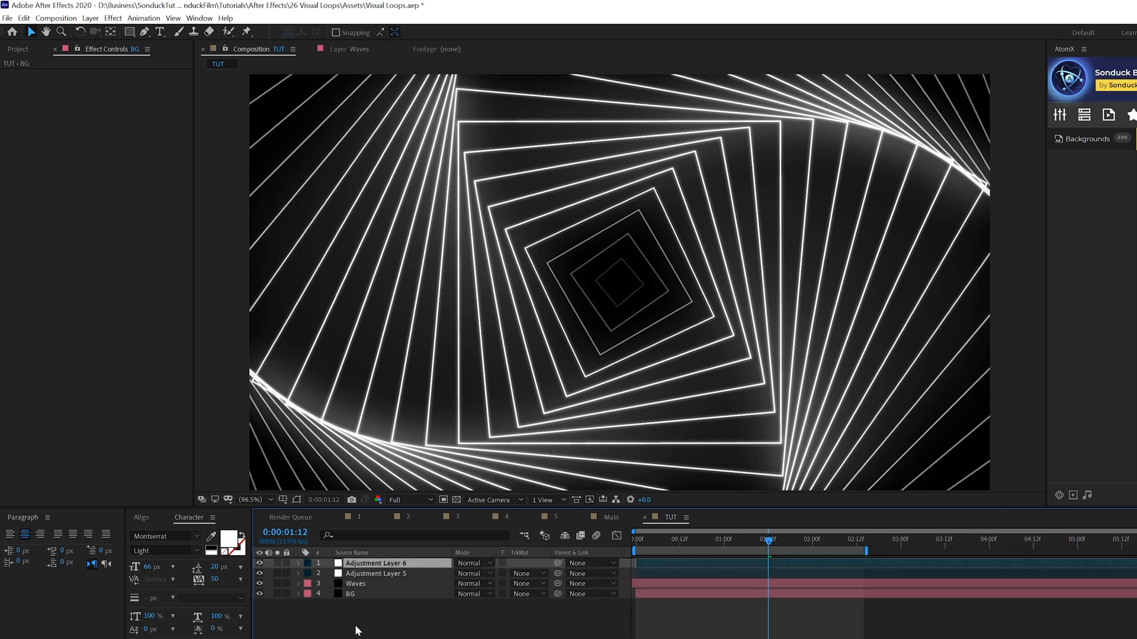
Set the Blur layer's mask to Subtract with 307 px feather and enable Repeat Edge Pixels.
click(112, 18)
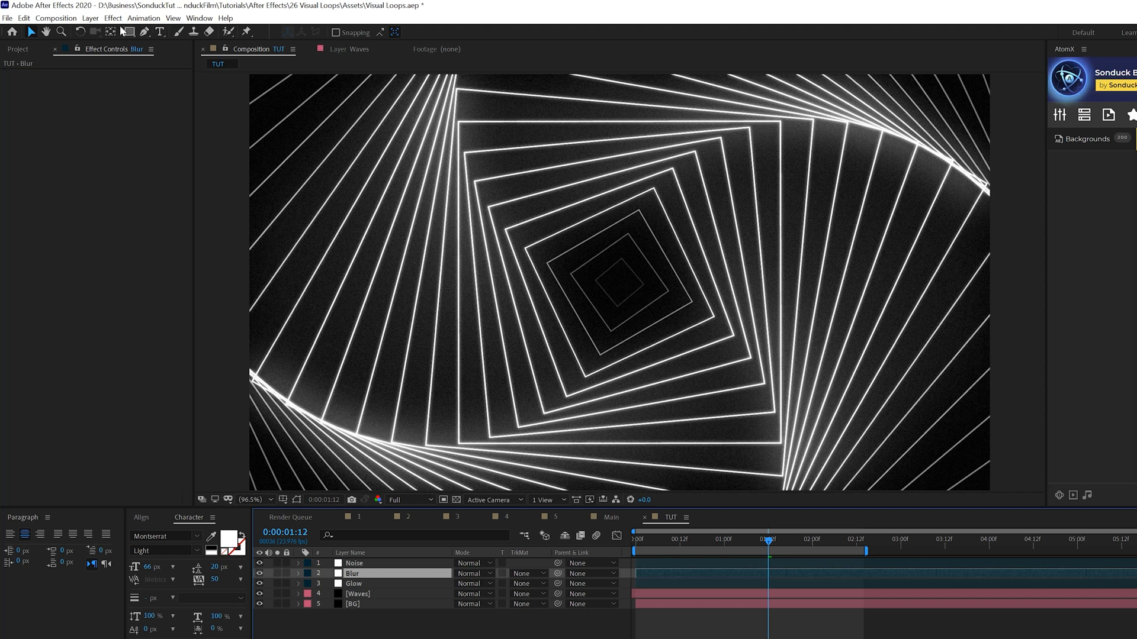
click(112, 18)
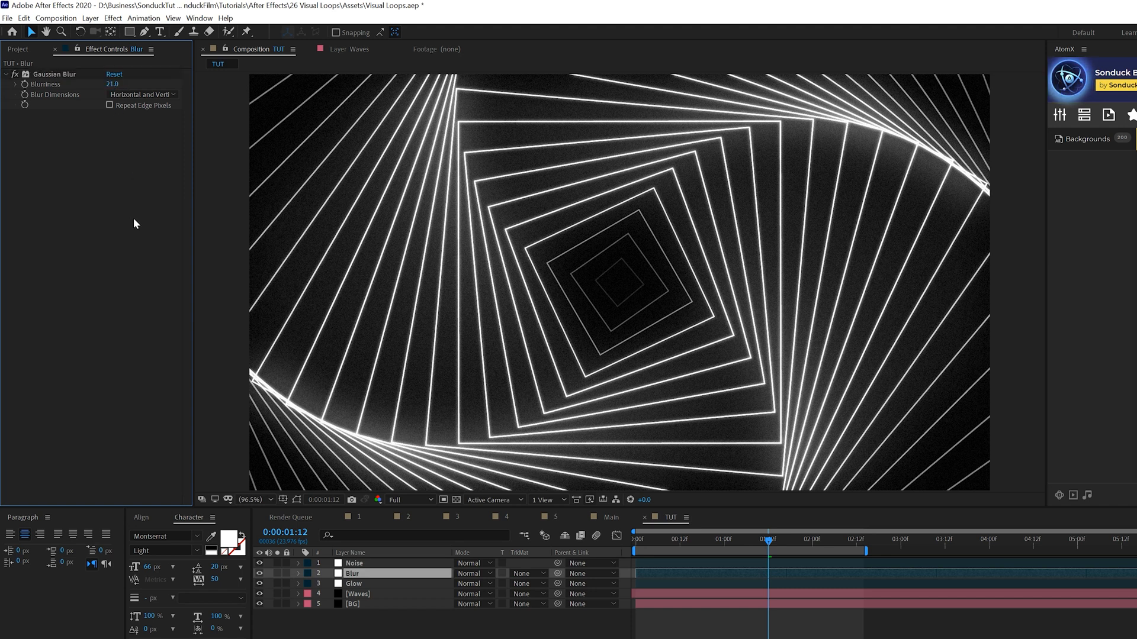
click(130, 31)
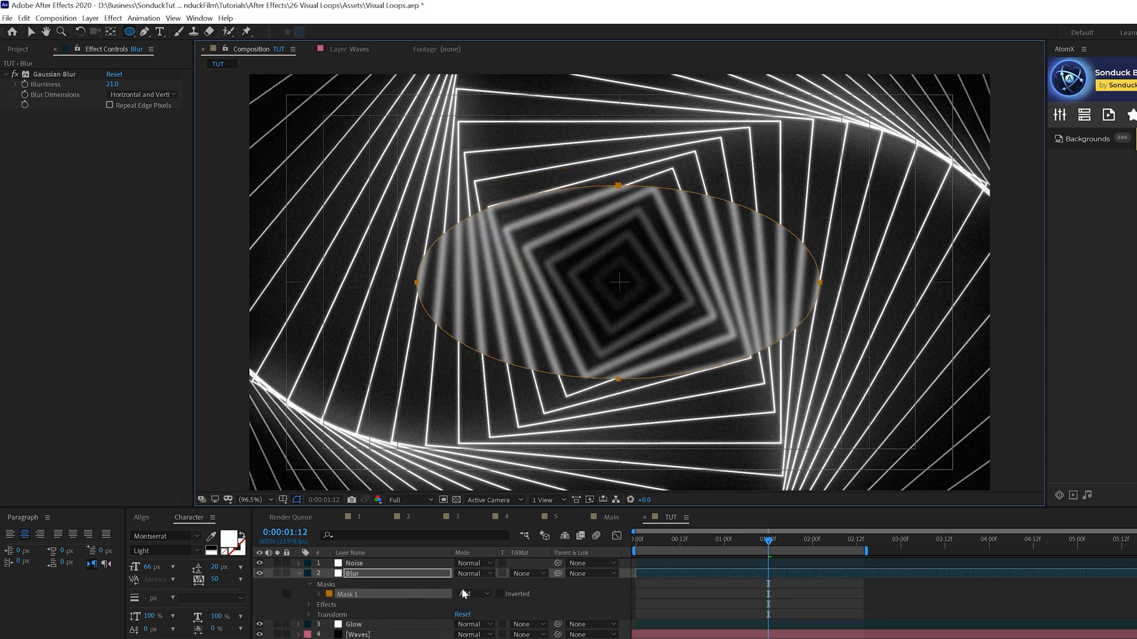
click(471, 594)
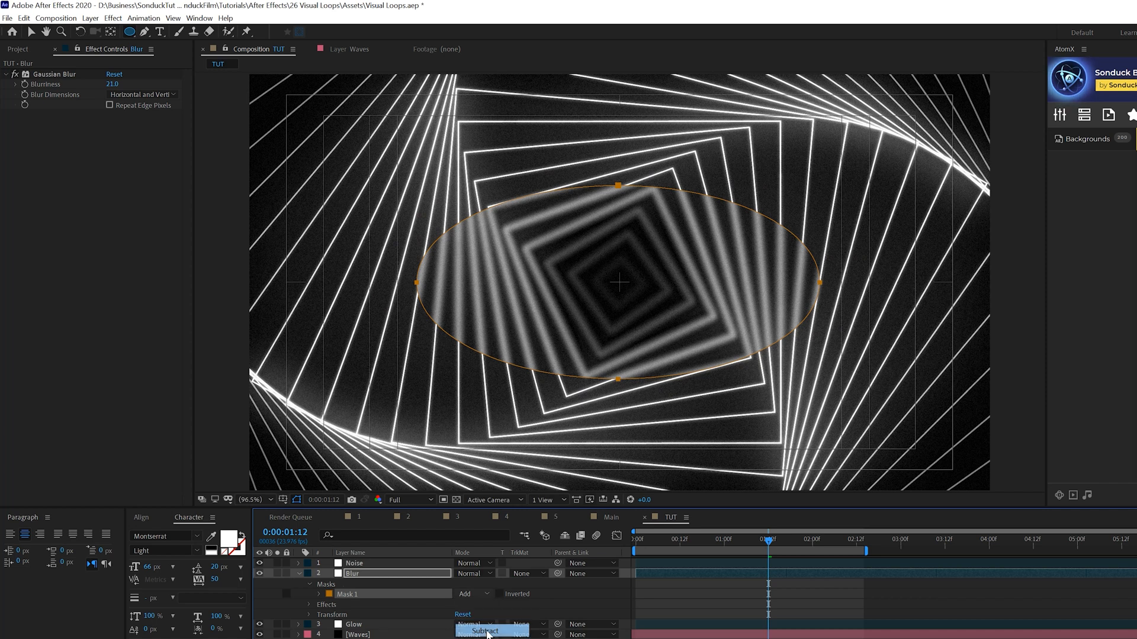
click(483, 630)
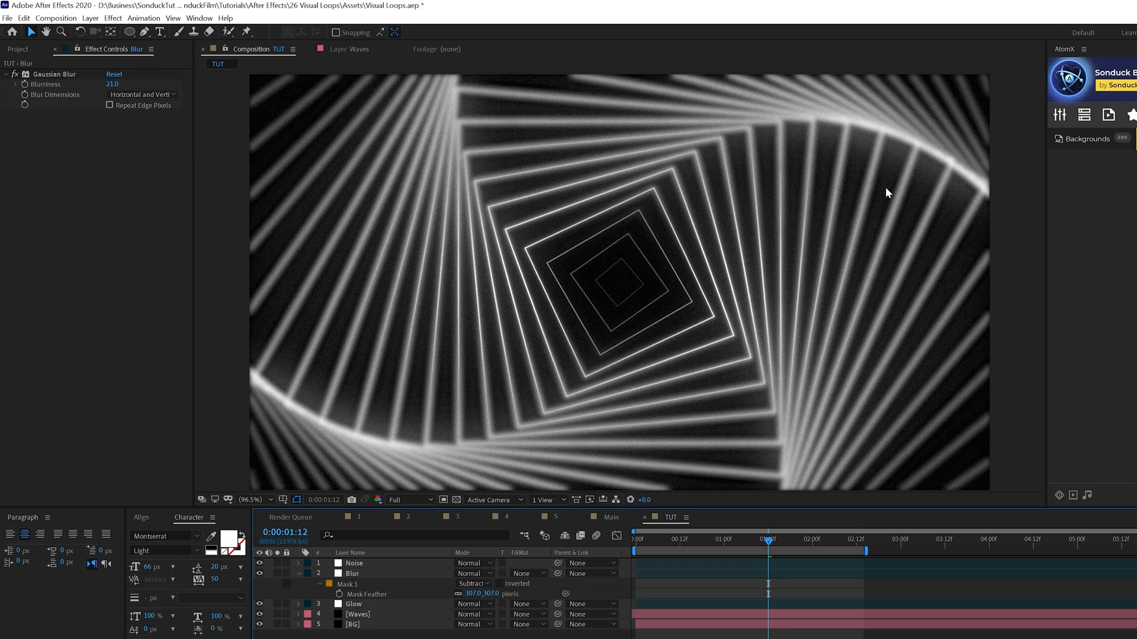
click(353, 574)
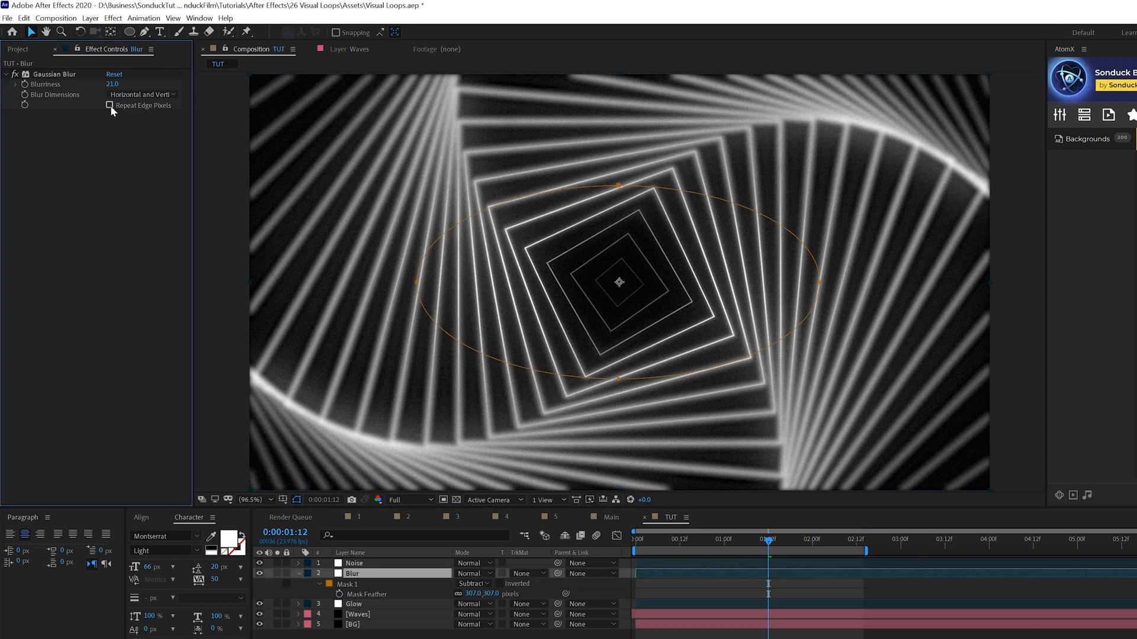
click(111, 106)
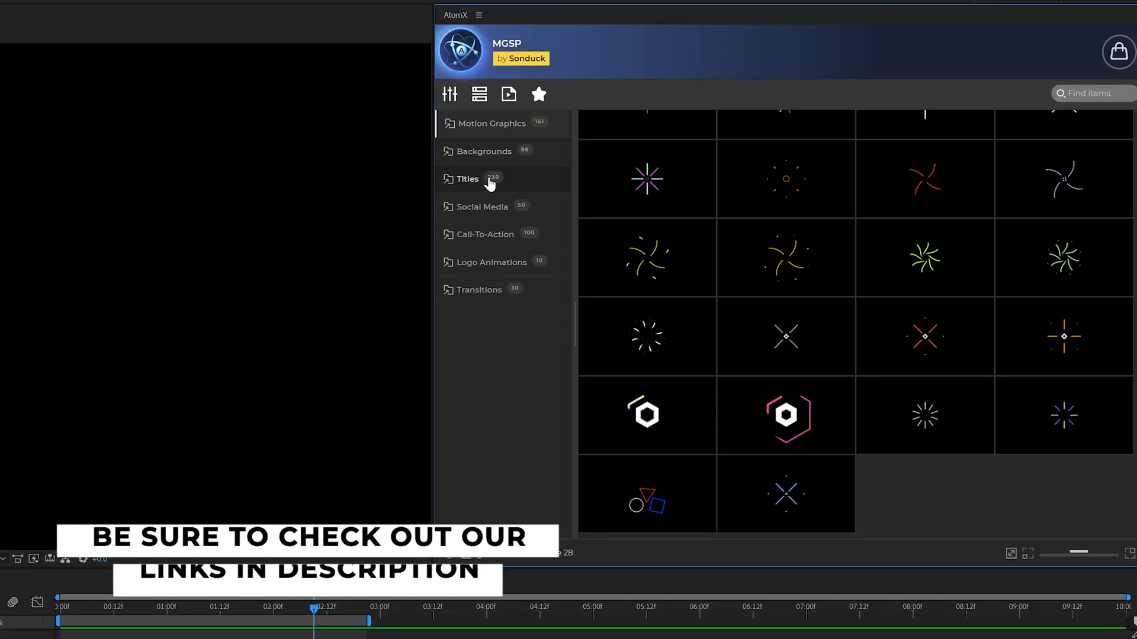
Browse AtomX Titles, Backgrounds and Transitions, then apply Accent Title 36.
click(468, 179)
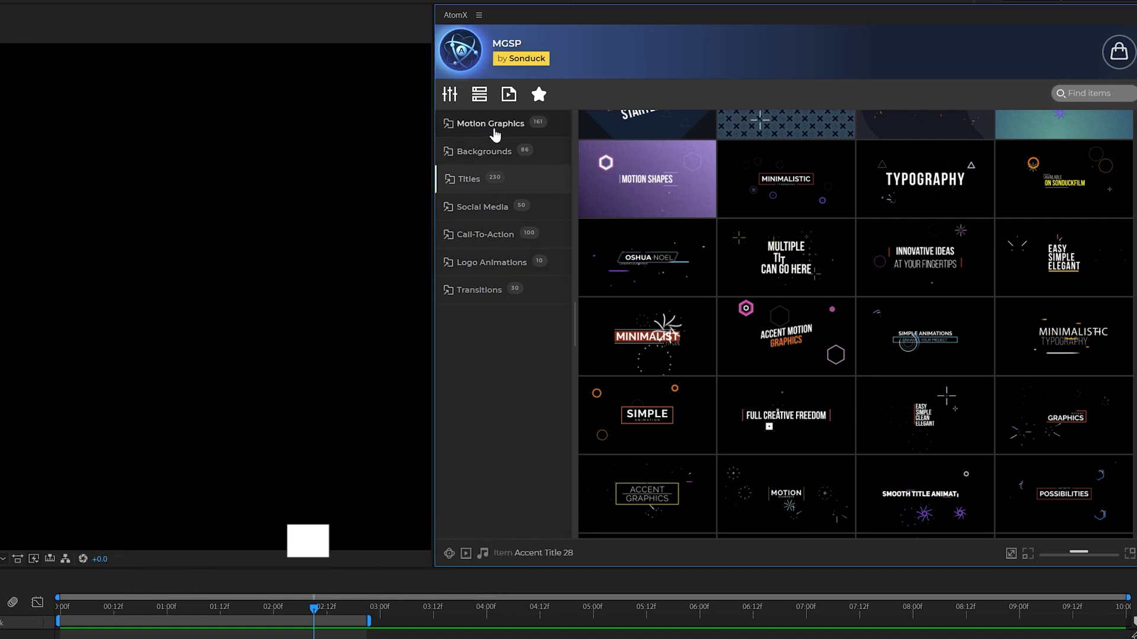
click(483, 151)
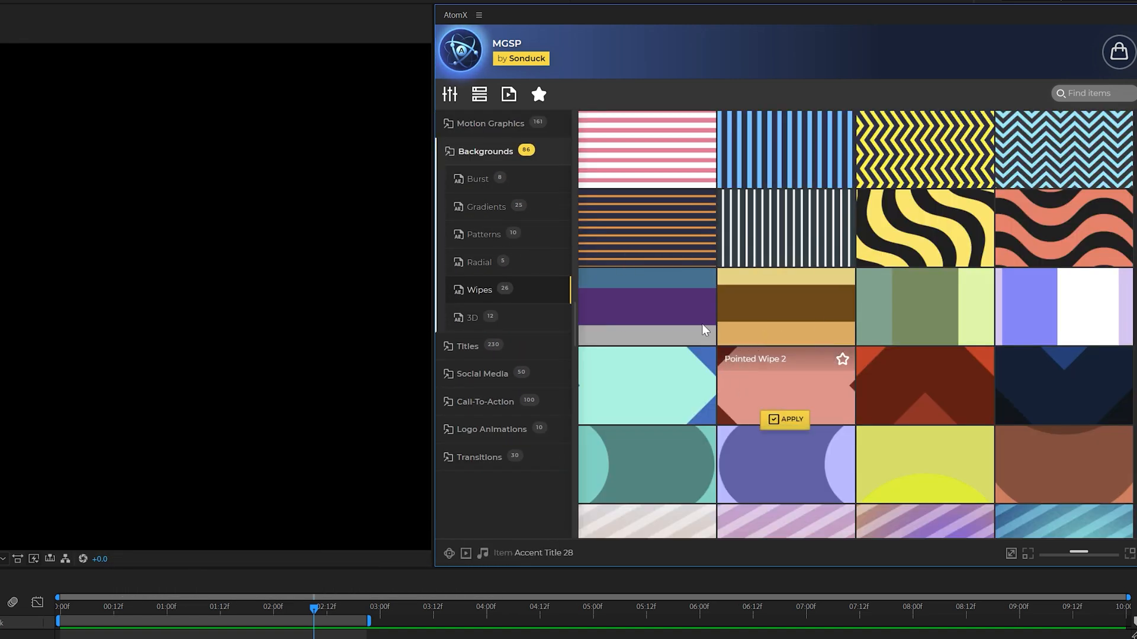
click(481, 290)
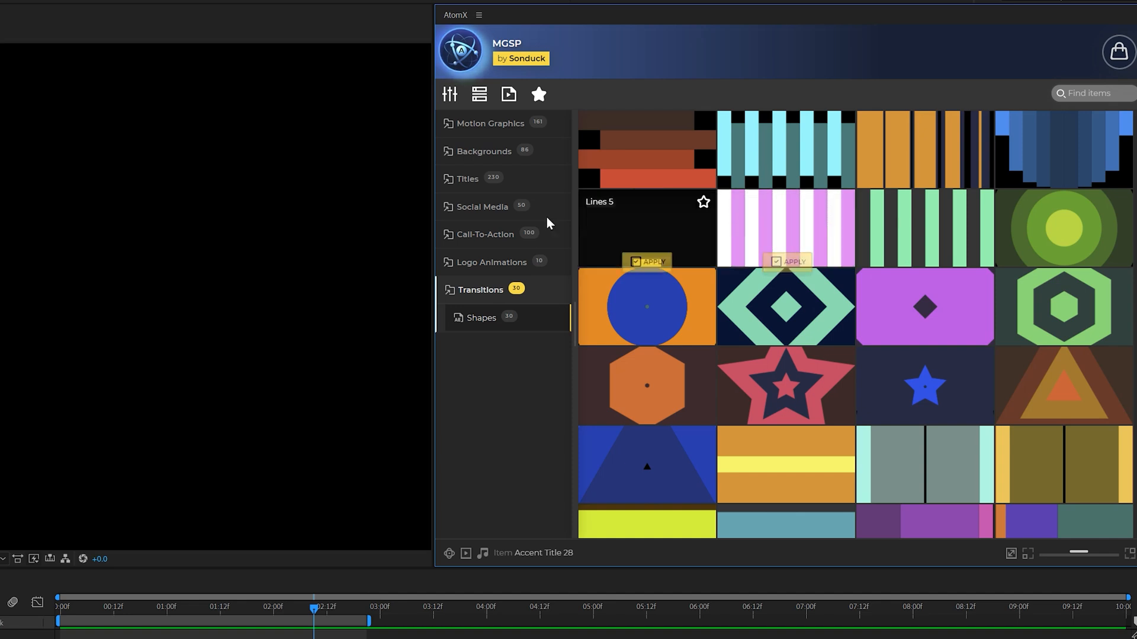
click(467, 178)
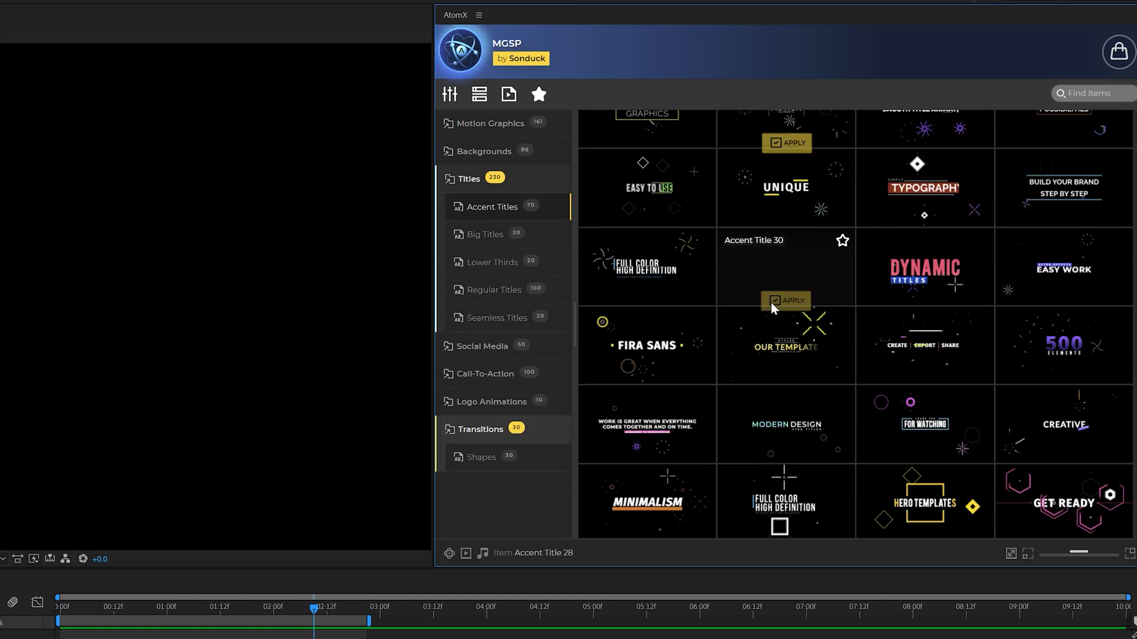
mouse_move(1063, 344)
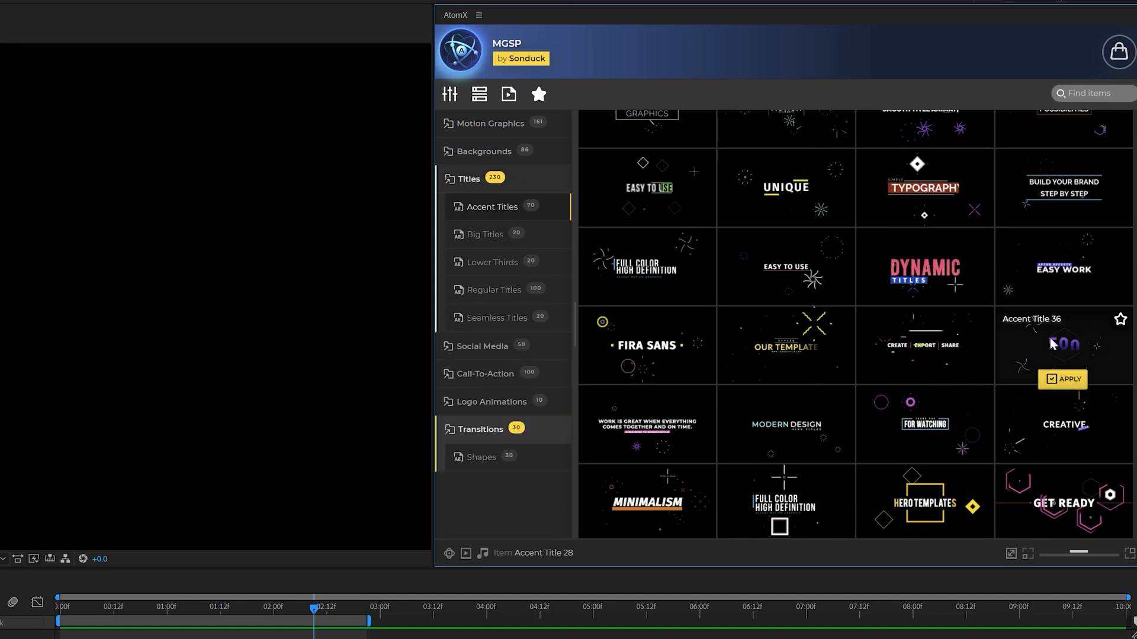
click(1067, 379)
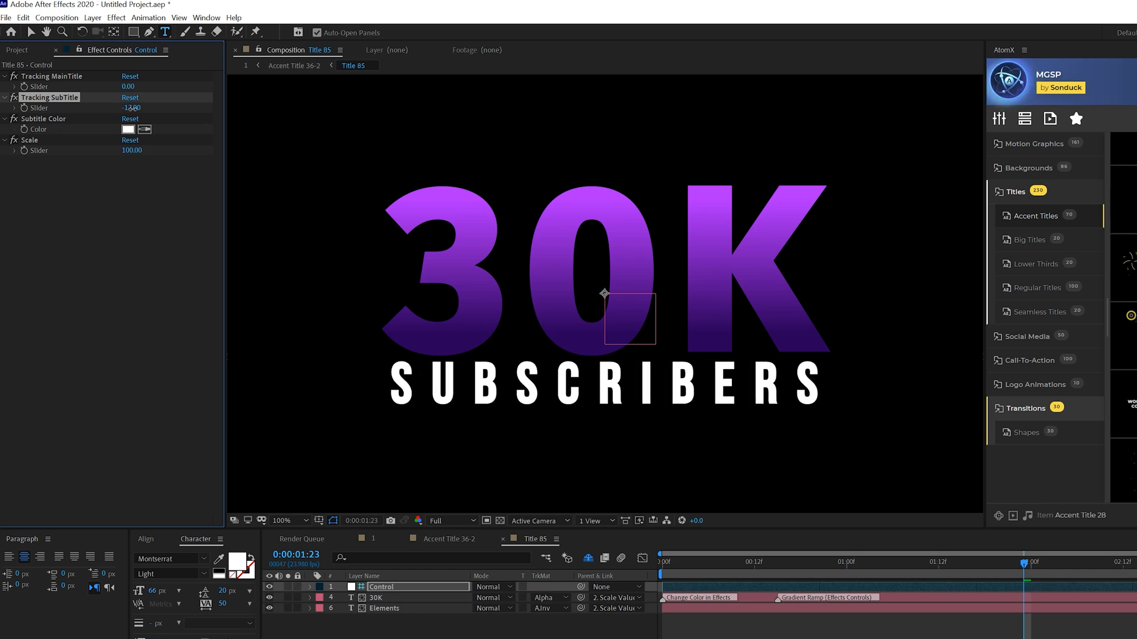
Adjust the title's letter spacing and place Accent Title 36-2 above the BG 41-1 background.
click(376, 597)
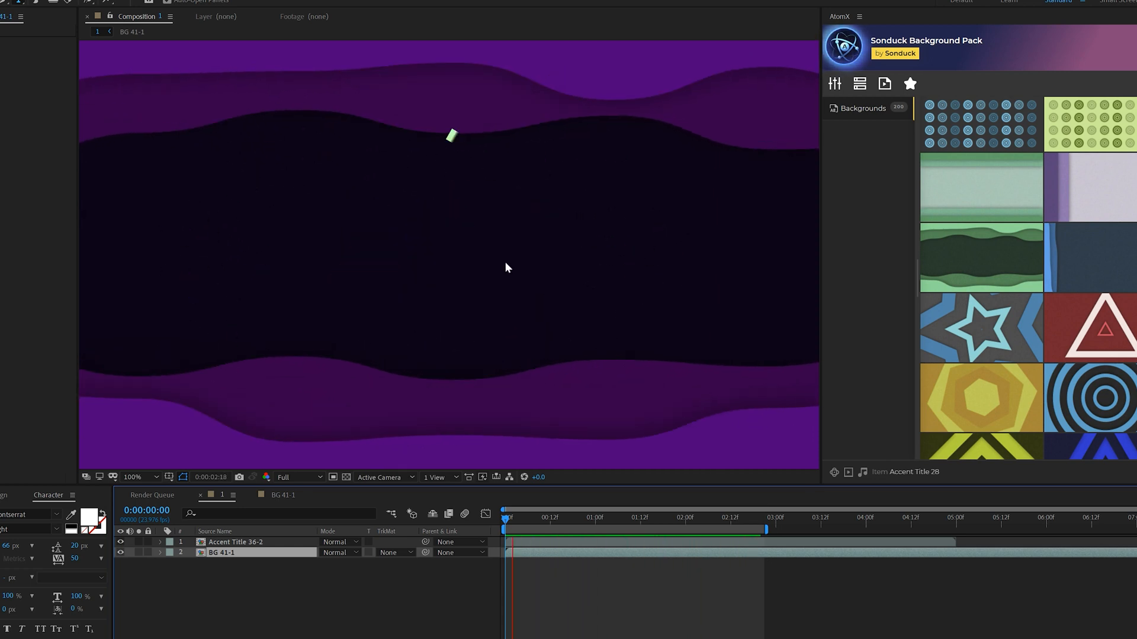
click(692, 518)
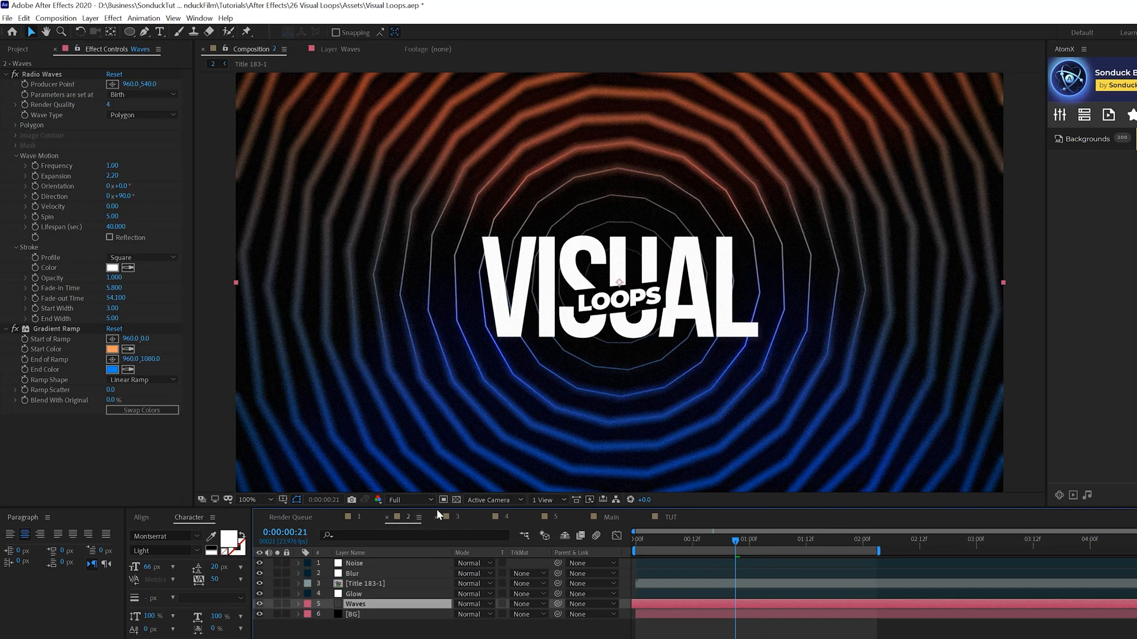
Return to the TUT composition and set the Waves polygon Sides to 16.
click(457, 517)
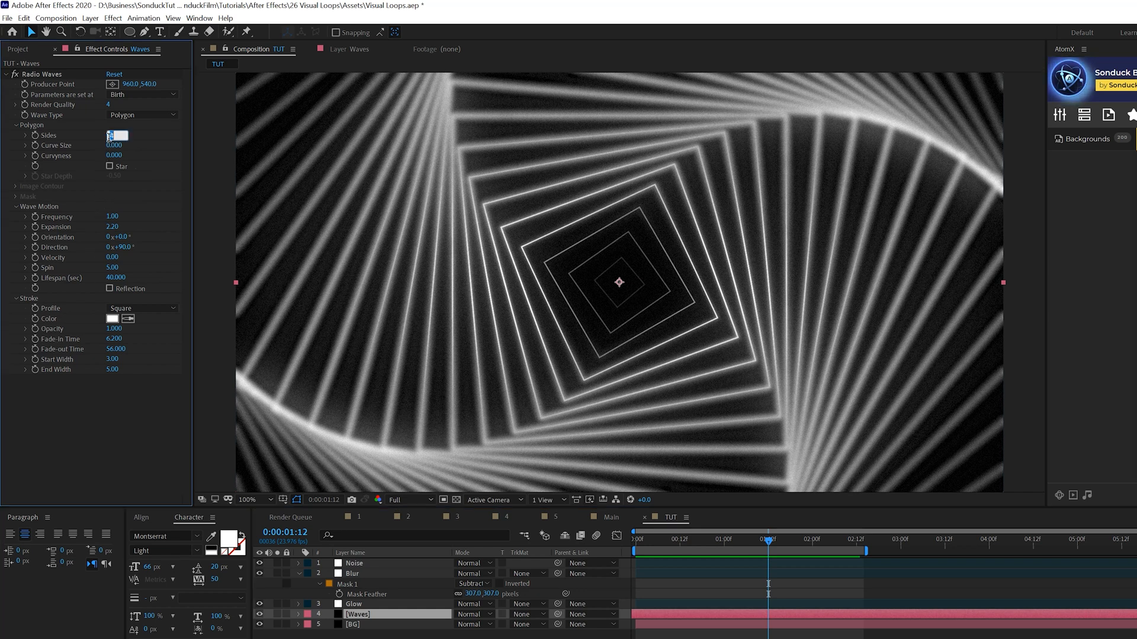
text(16)
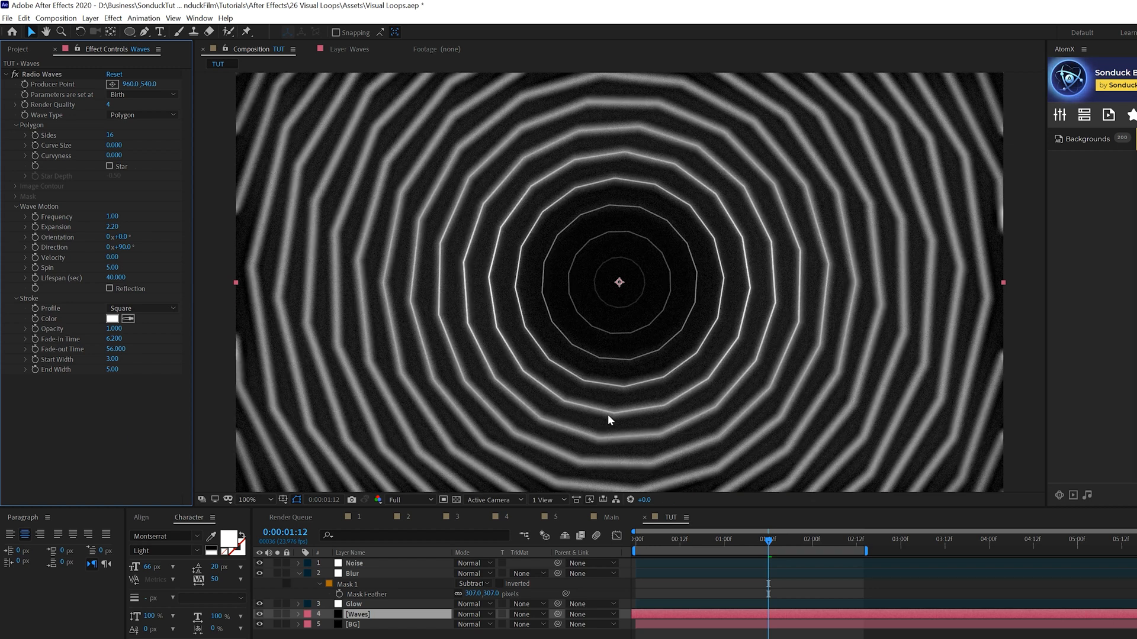
mouse_move(145, 428)
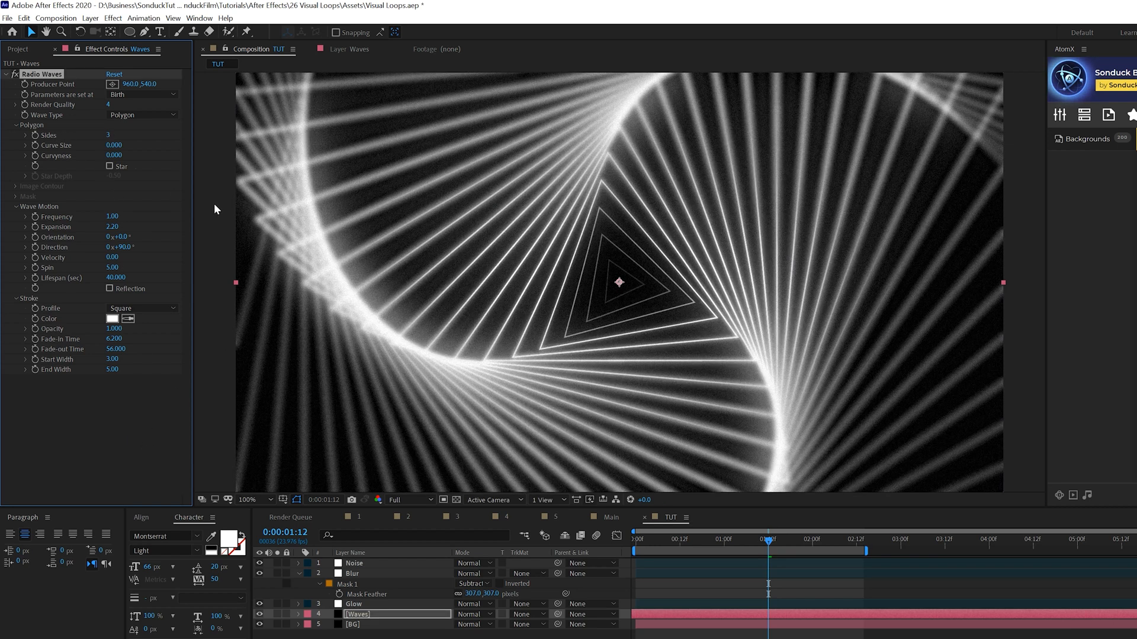
text(16)
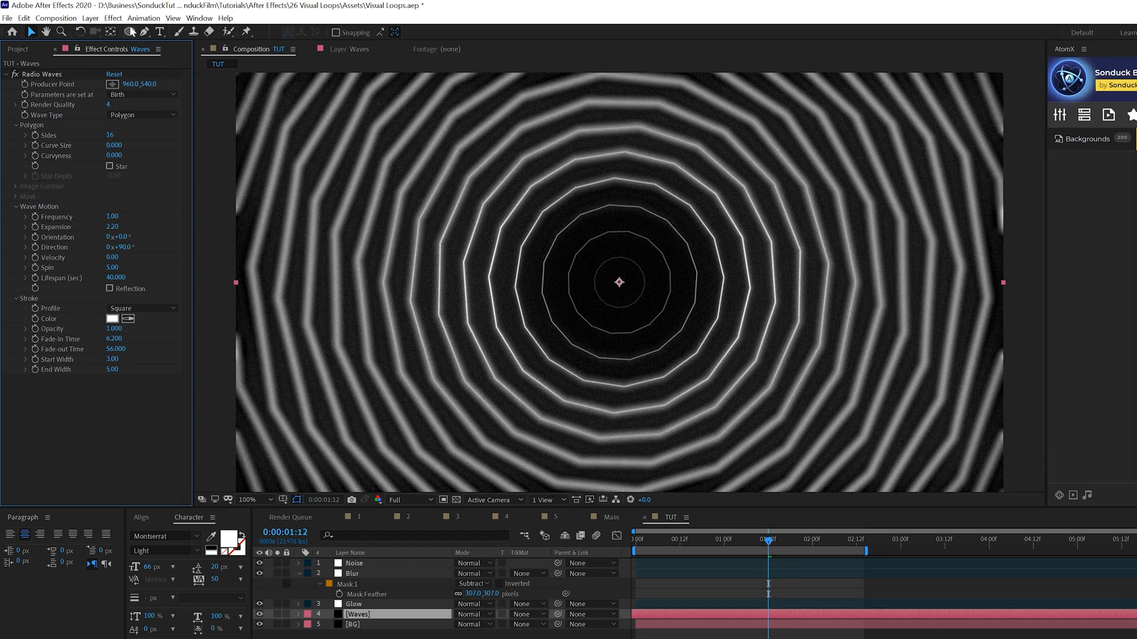
Add a Gradient Ramp to the Waves layer, setting start colour red and picking the end colour.
click(112, 17)
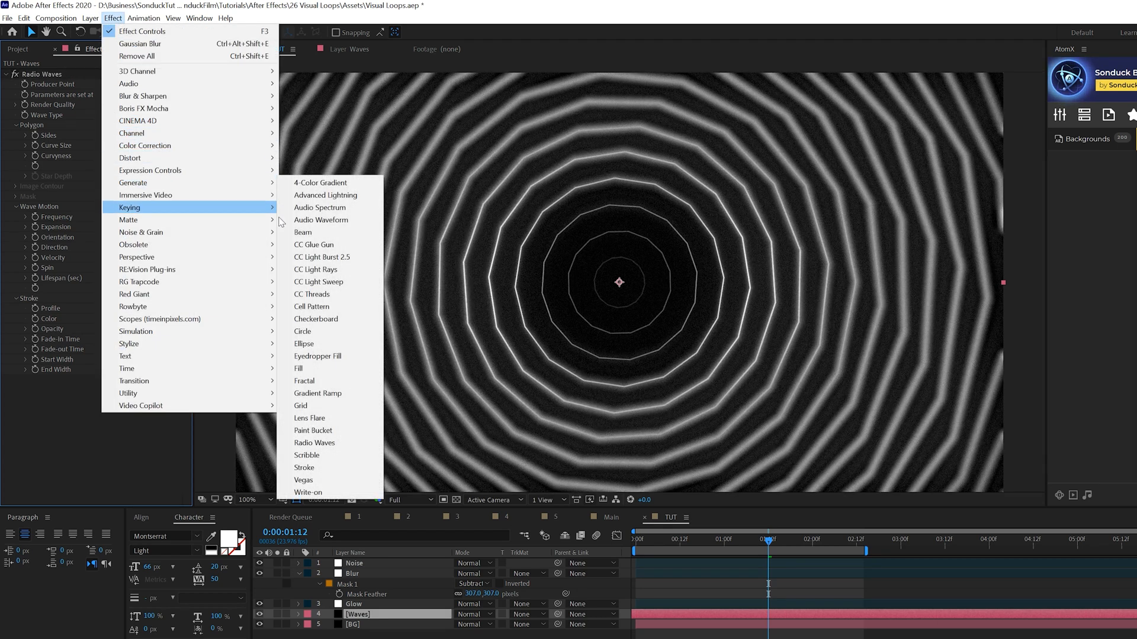
click(317, 393)
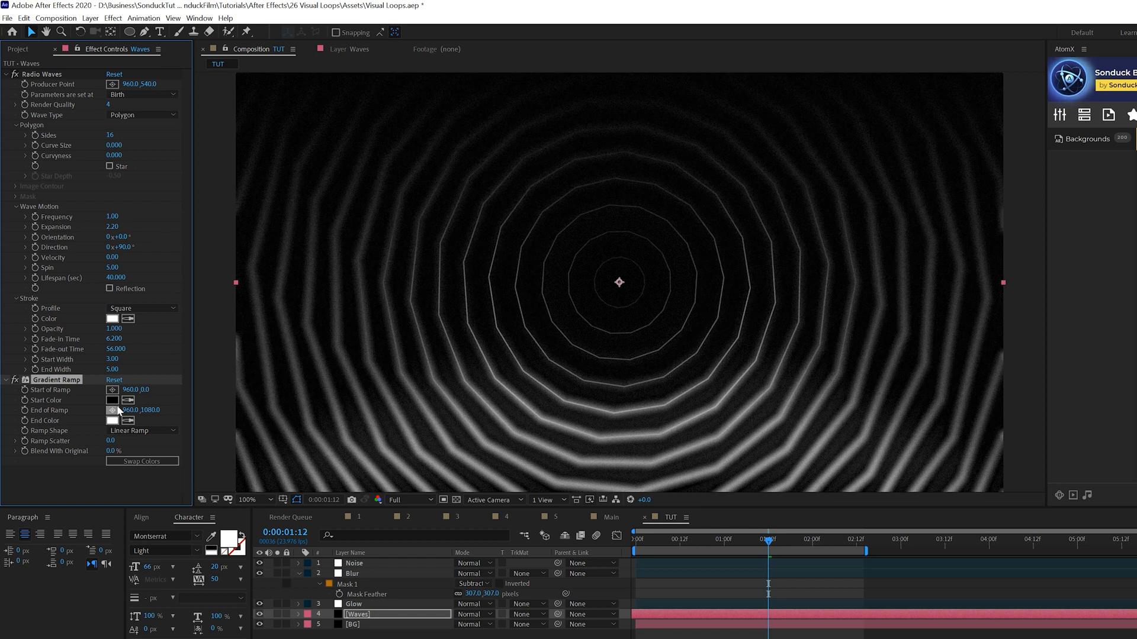
click(113, 400)
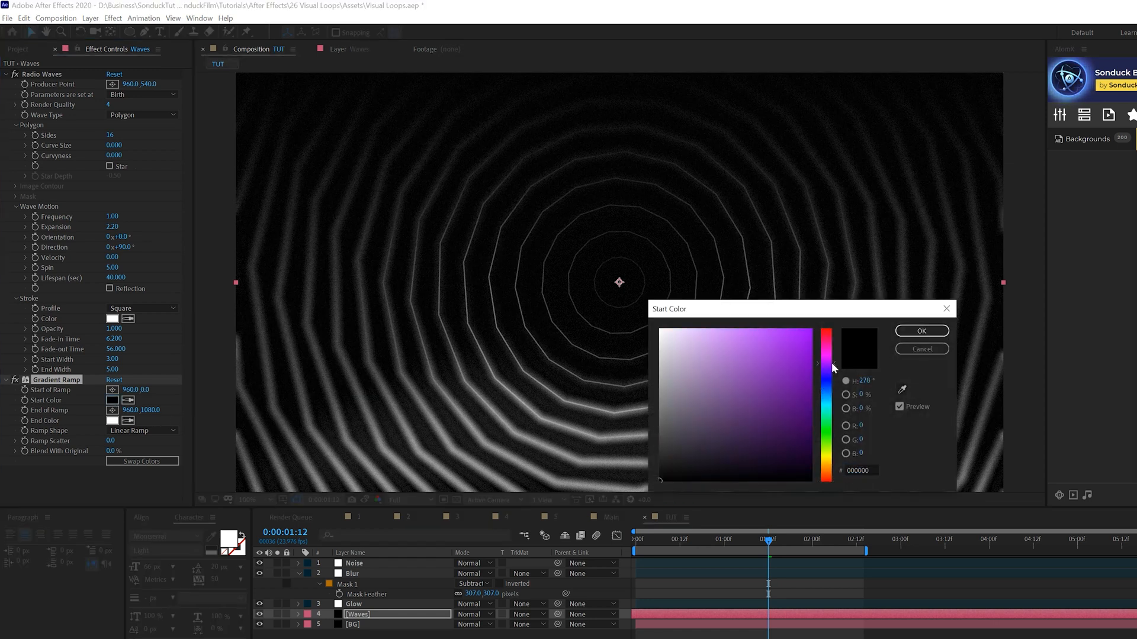
click(921, 330)
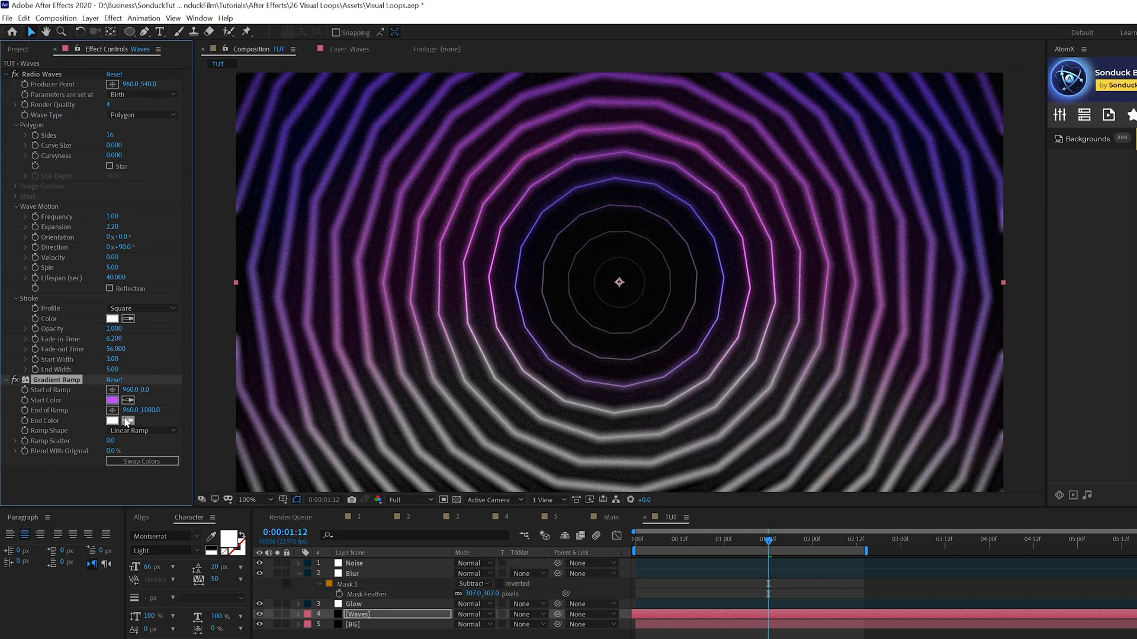
click(112, 420)
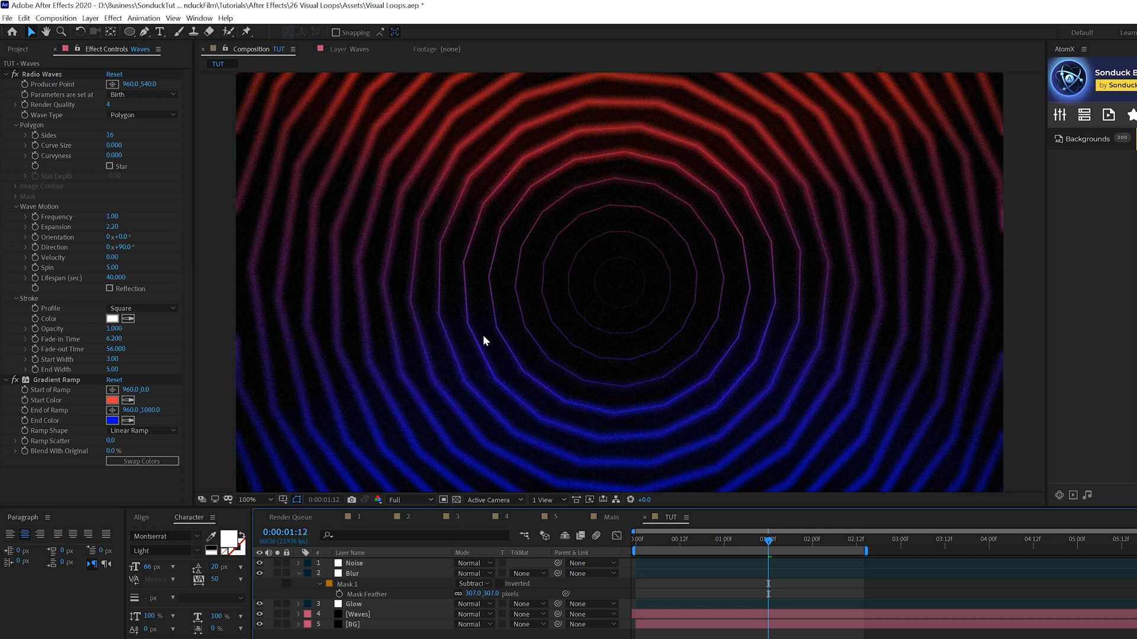
mouse_move(223, 466)
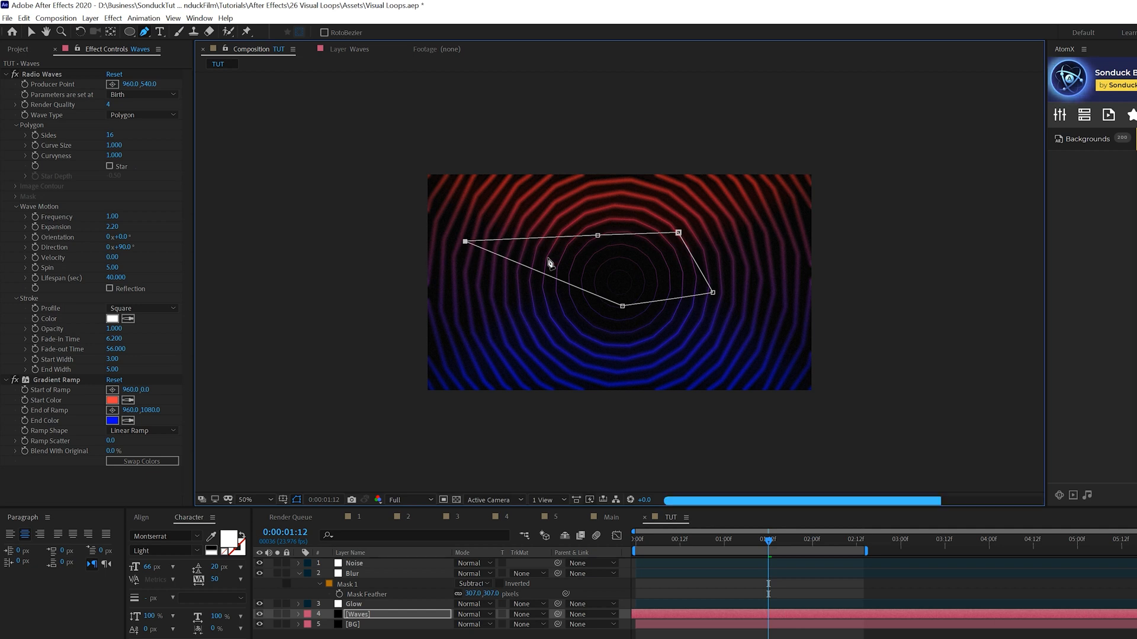
mouse_move(33, 125)
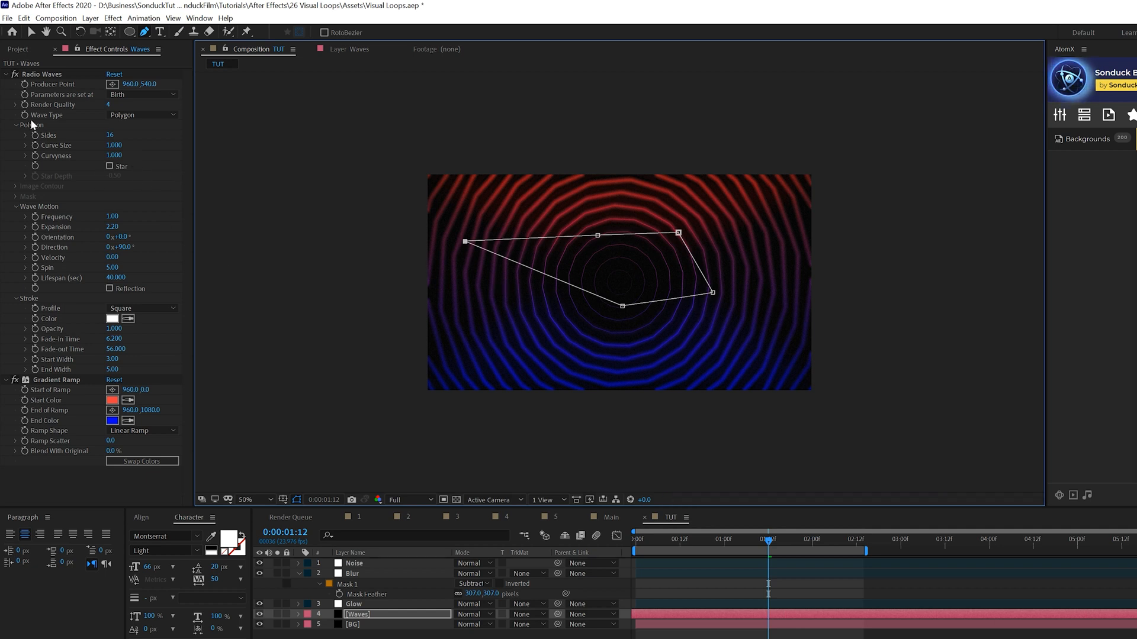
mouse_move(99, 115)
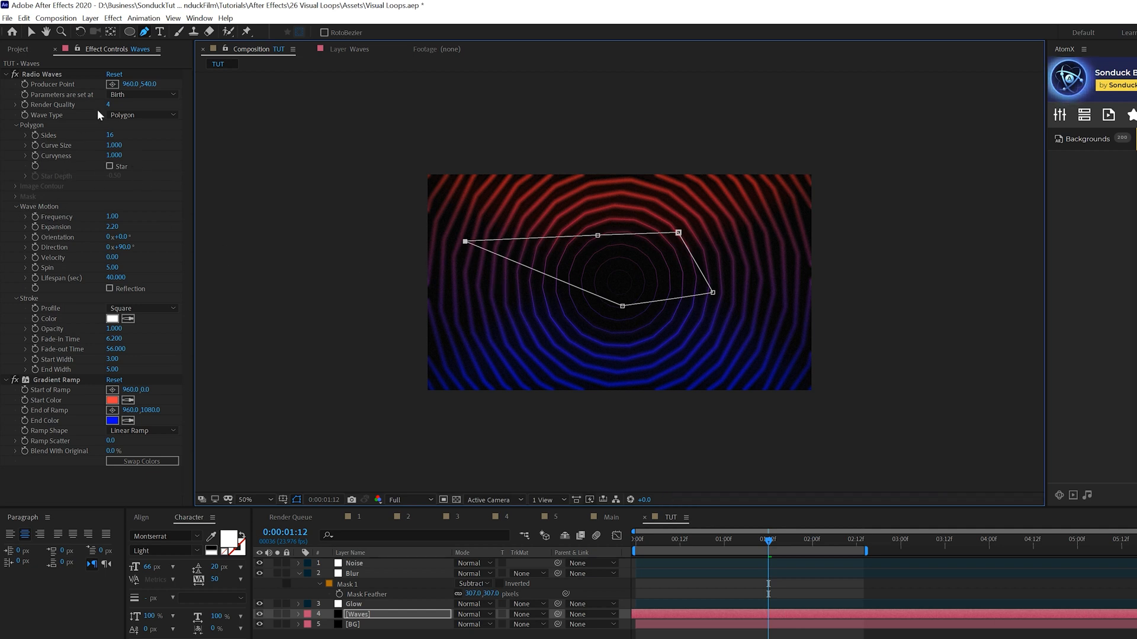
Set the Radio Waves Wave Type to Mask, using Mask 1 as the wave shape.
click(143, 114)
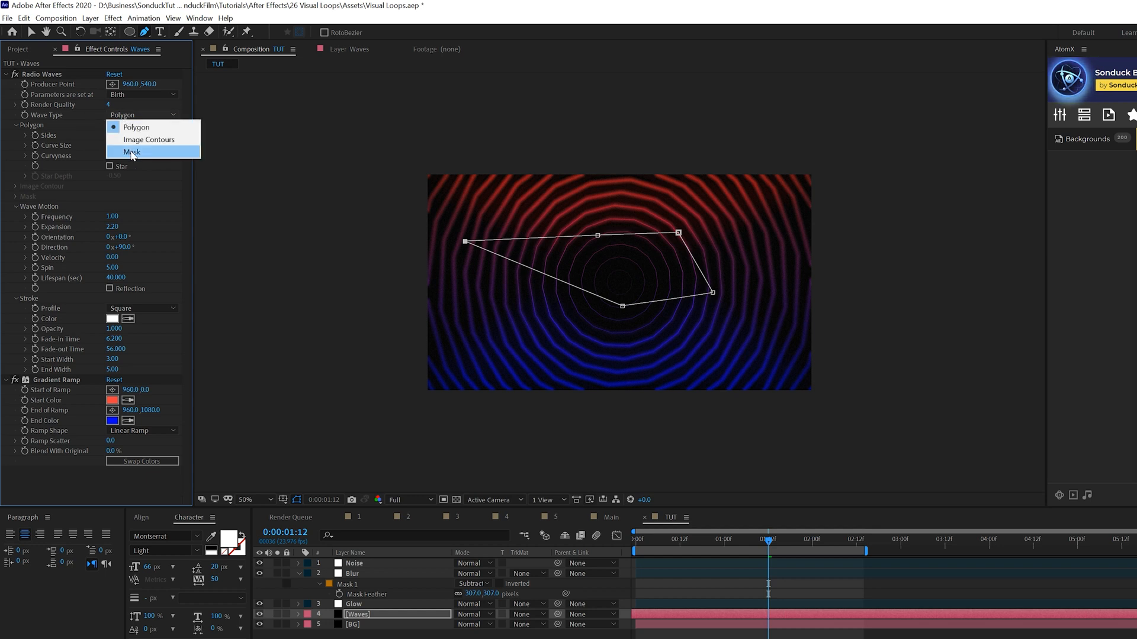
click(131, 152)
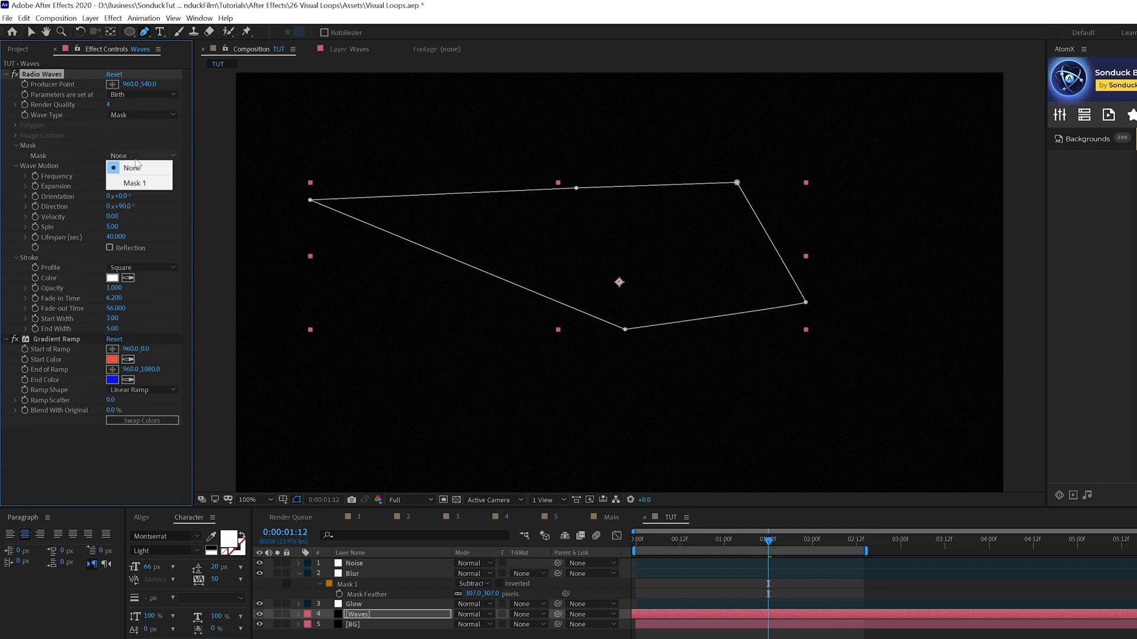
click(135, 183)
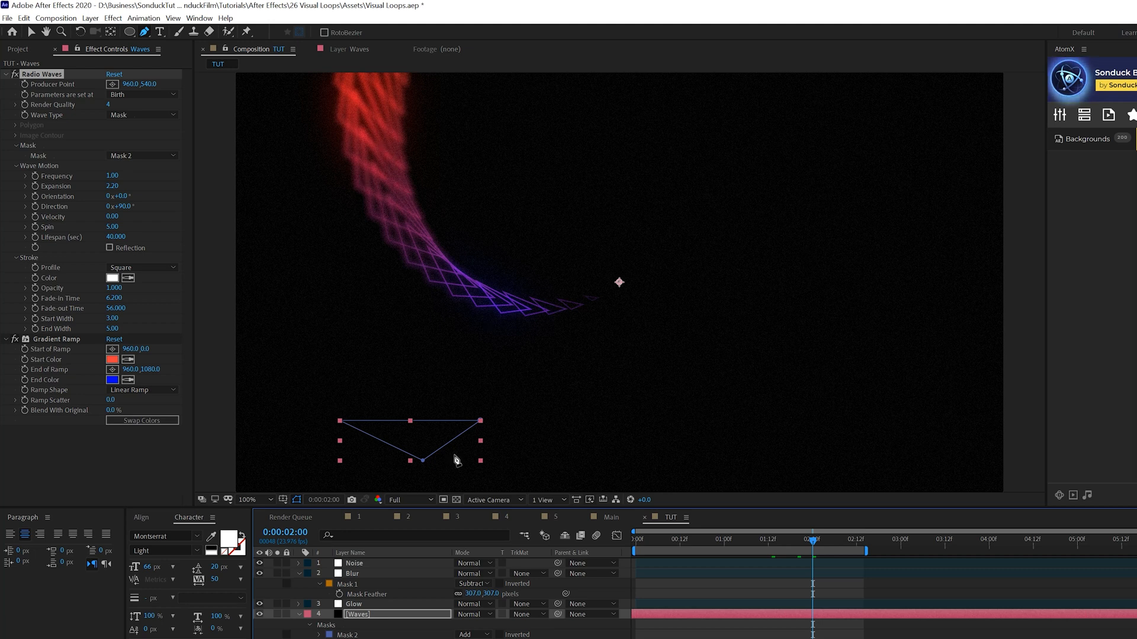
Duplicate the Waves layer following the V-shaped mask, then open the Layer menu.
double_click(358, 614)
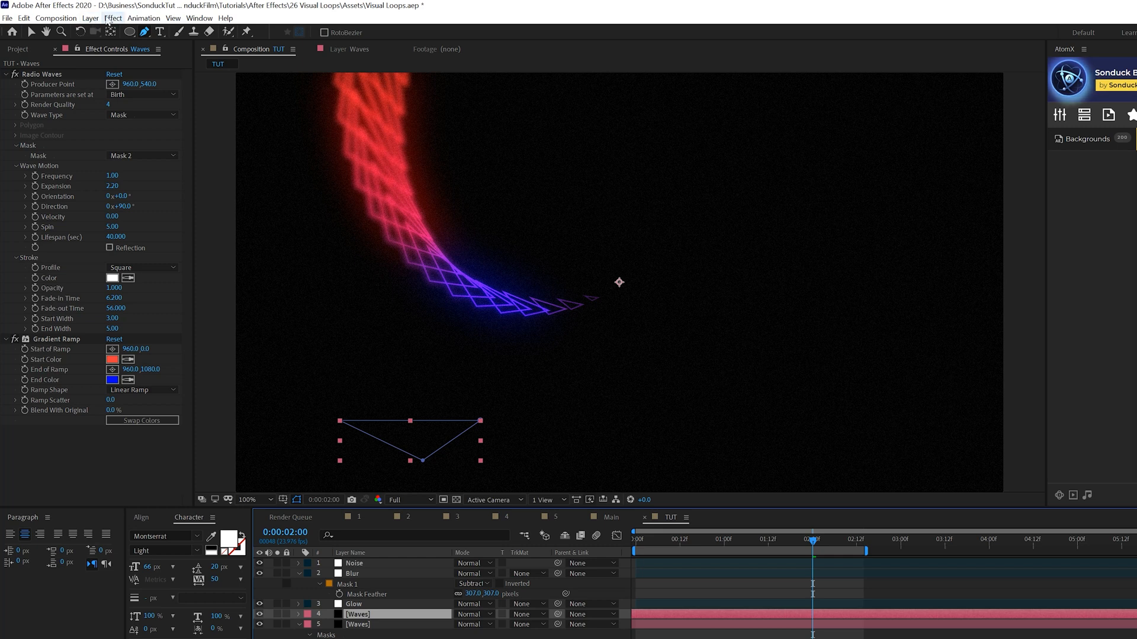
click(90, 18)
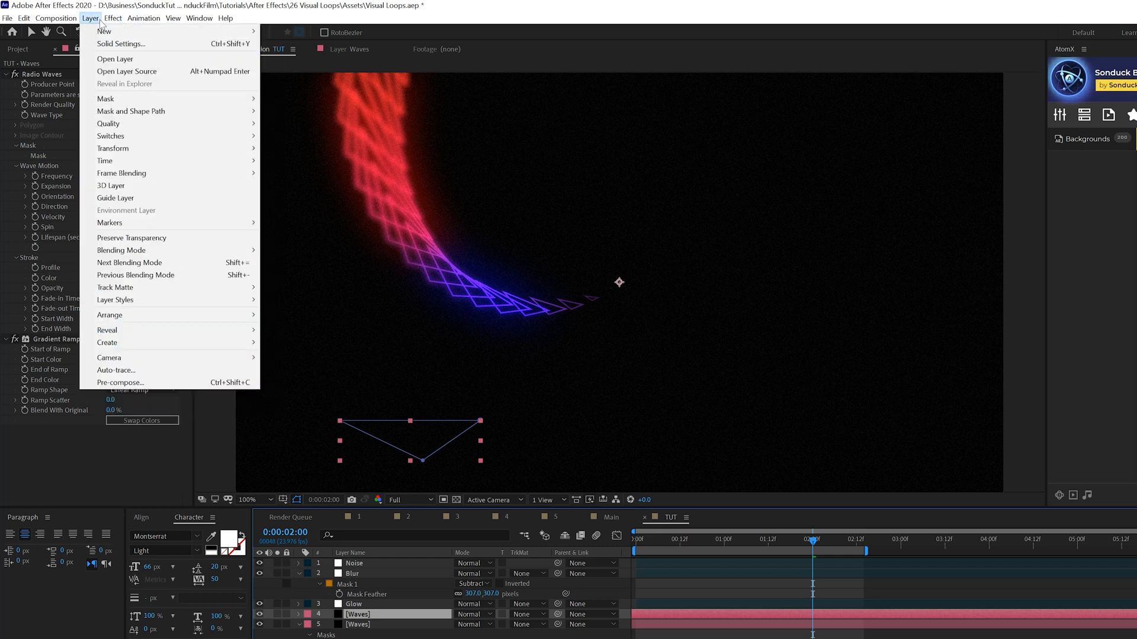